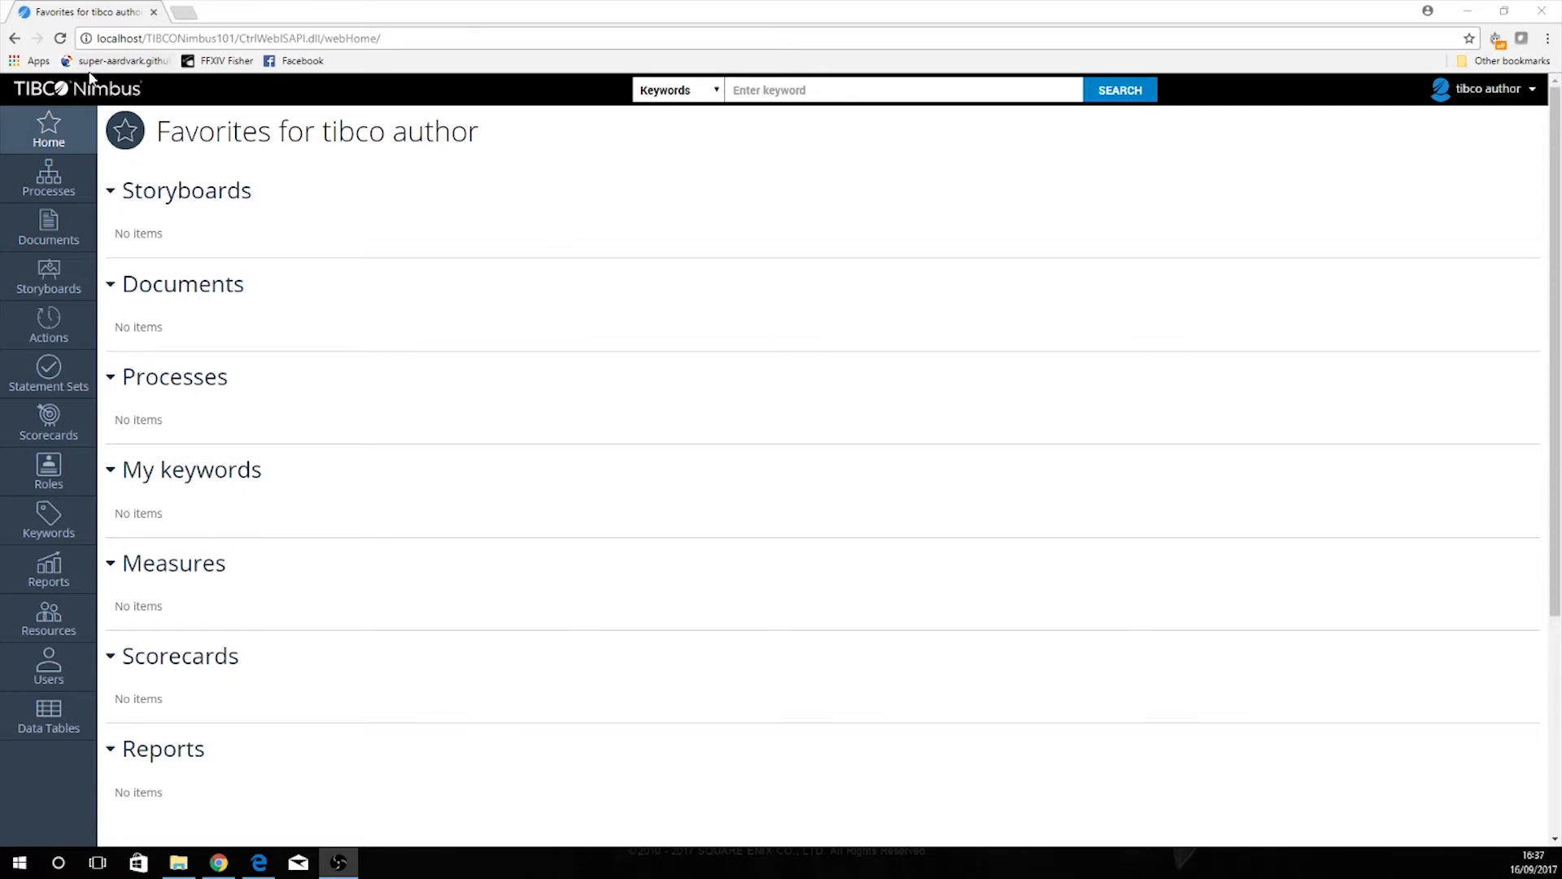
{"action": "mouse_move", "coordinate": [865, 233]}
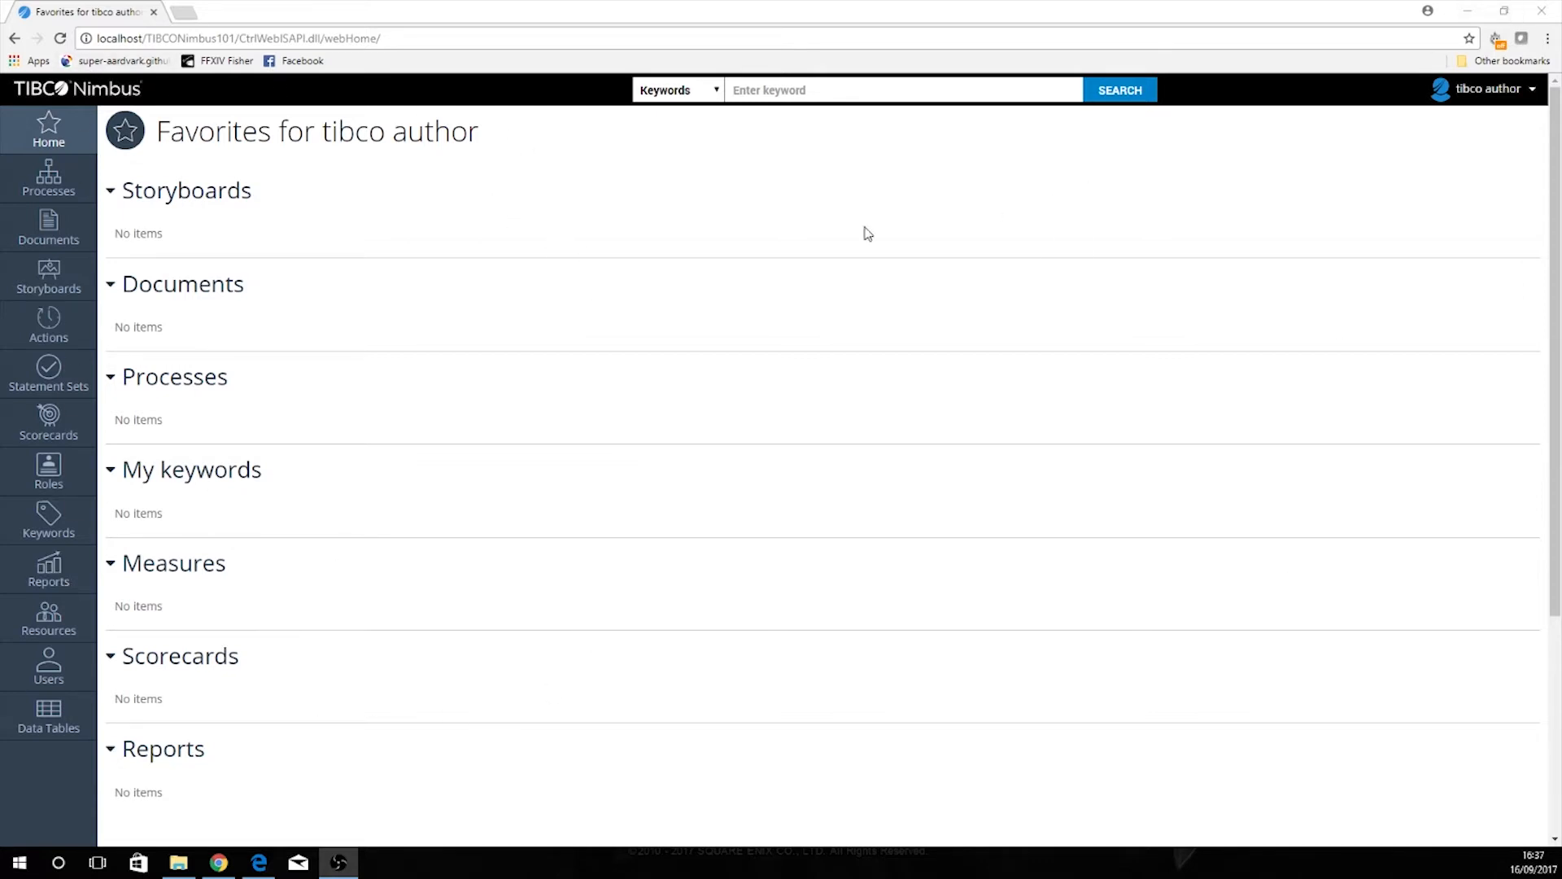
{"action": "mouse_move", "coordinate": [684, 232]}
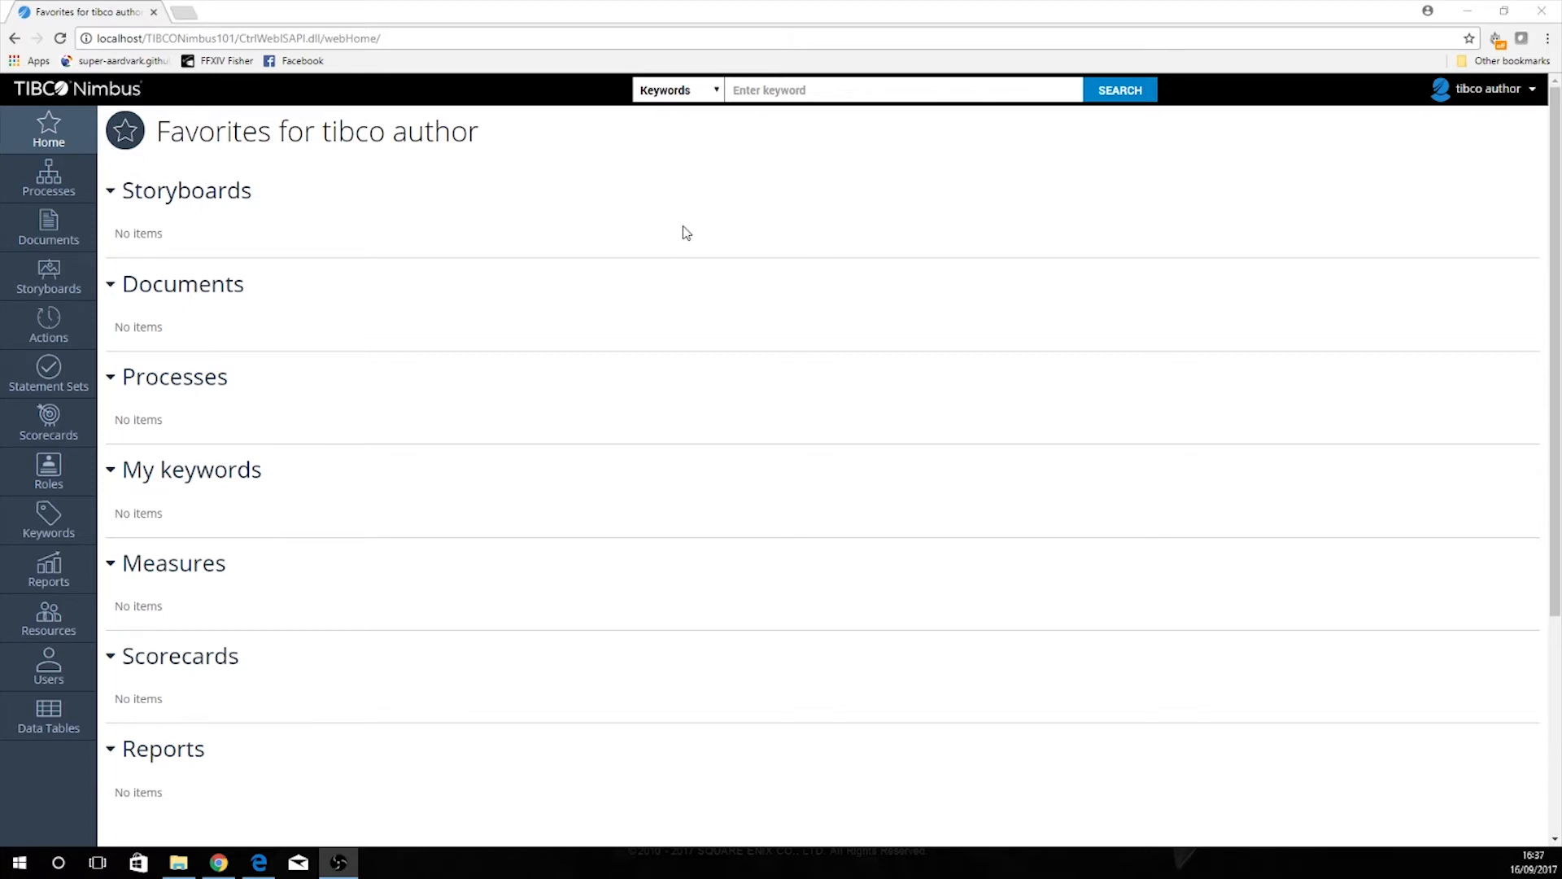
{"action": "mouse_move", "coordinate": [643, 260]}
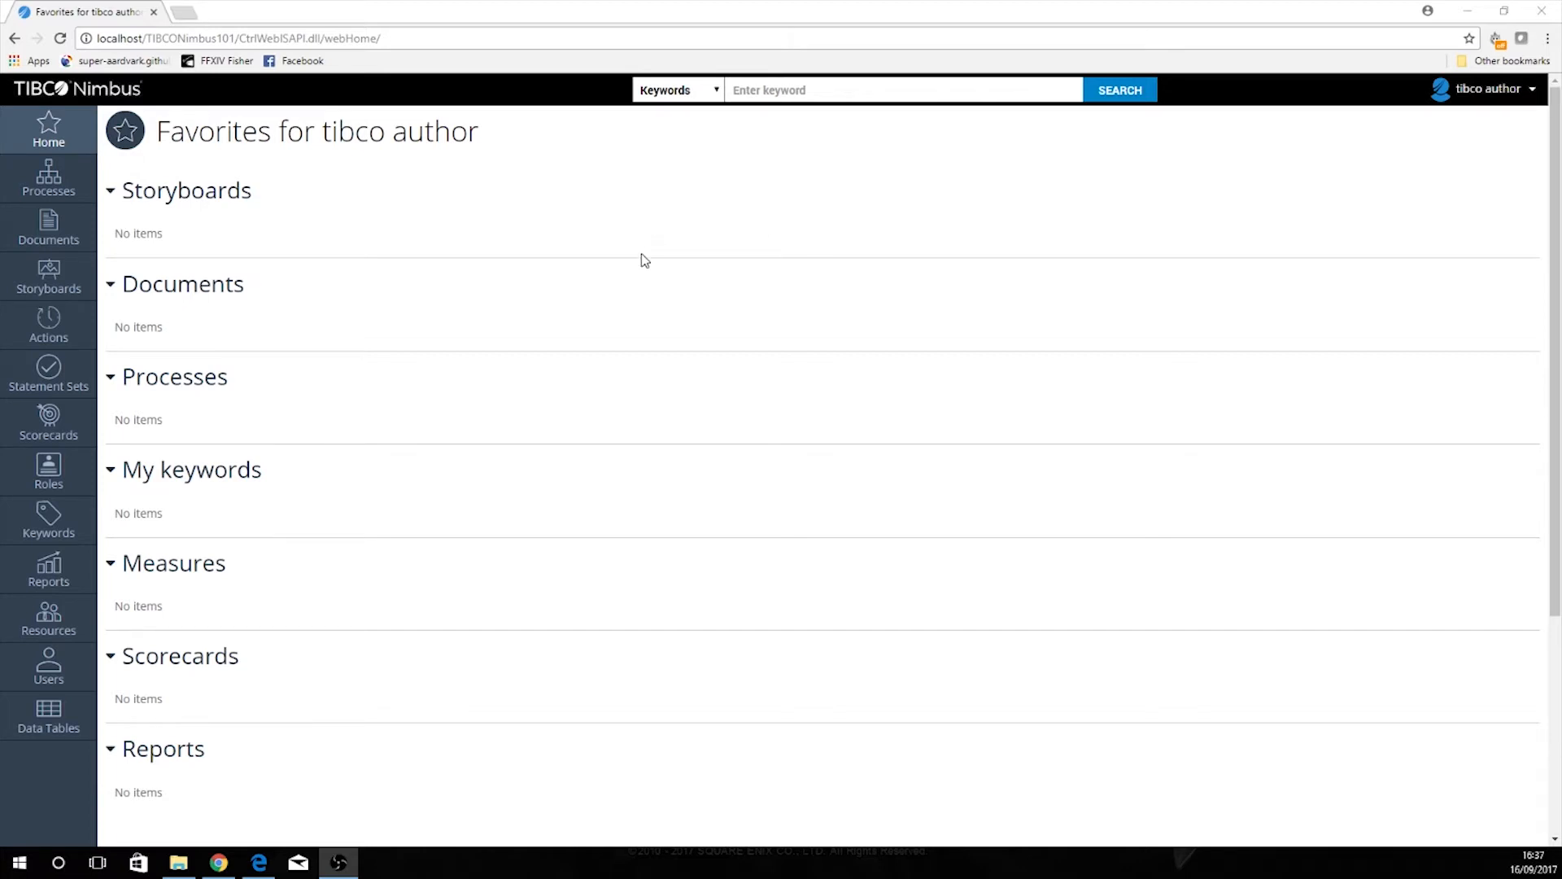
{"action": "mouse_move", "coordinate": [847, 209]}
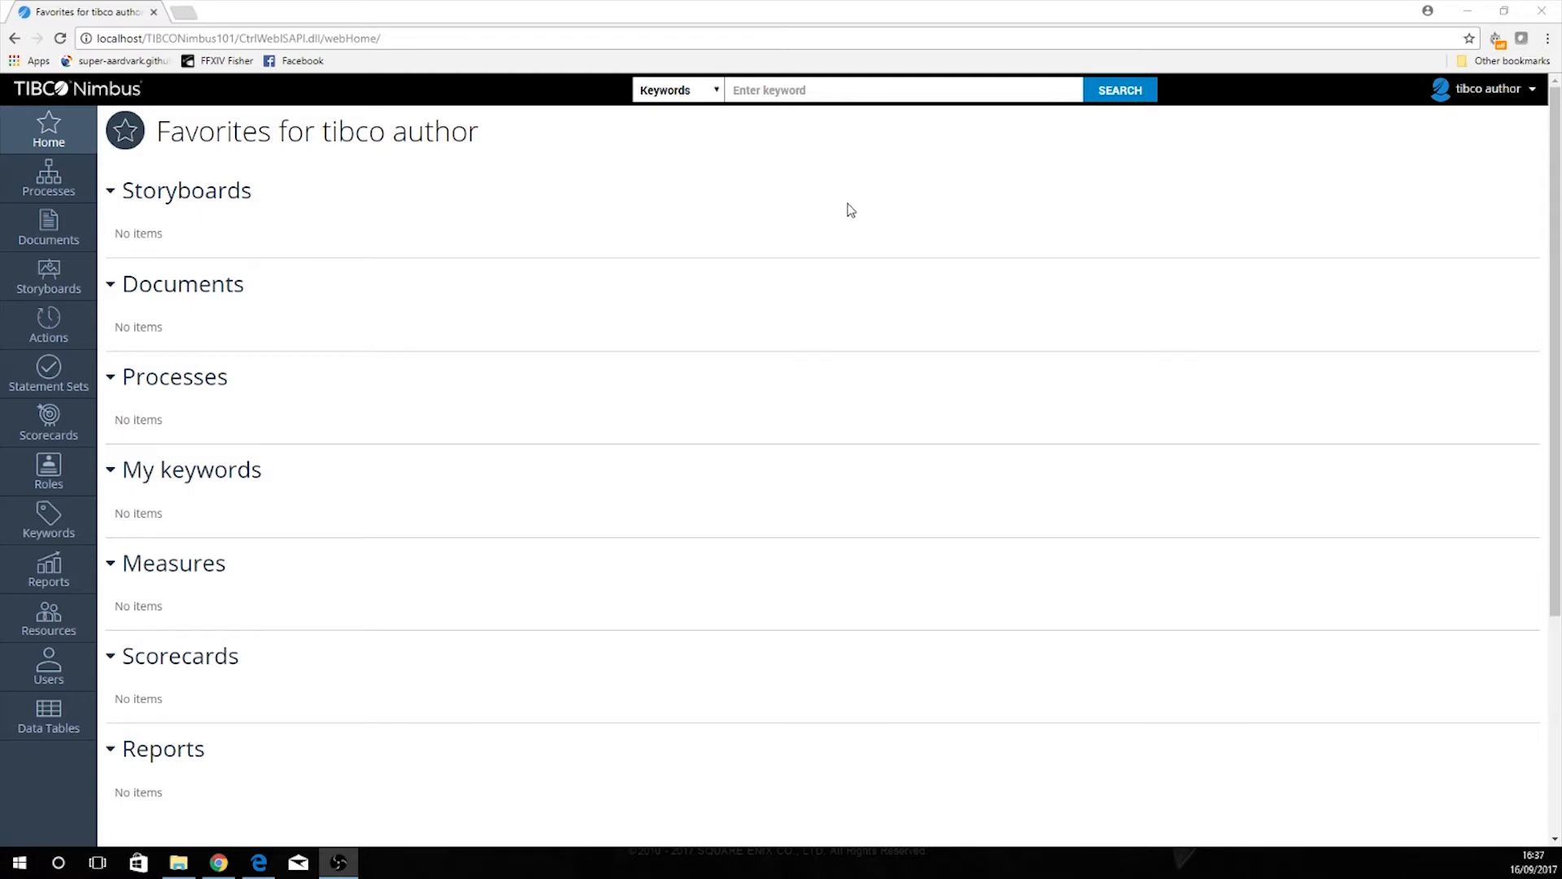
{"action": "mouse_move", "coordinate": [544, 169]}
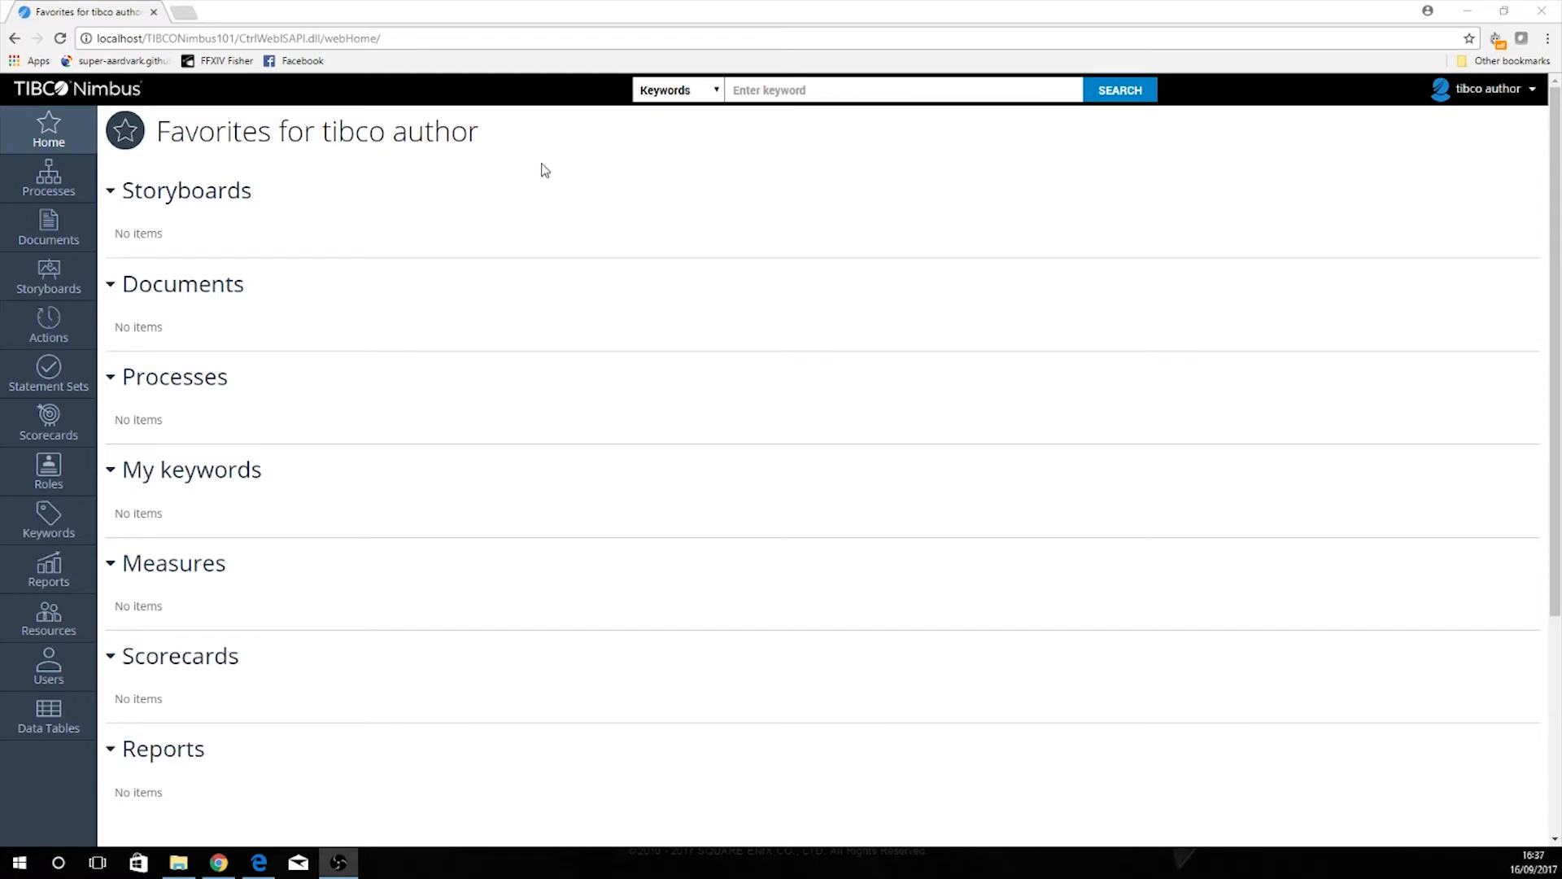
Step: Open the Processes page listing the existing draft process map
{"action": "left_click", "coordinate": [48, 181]}
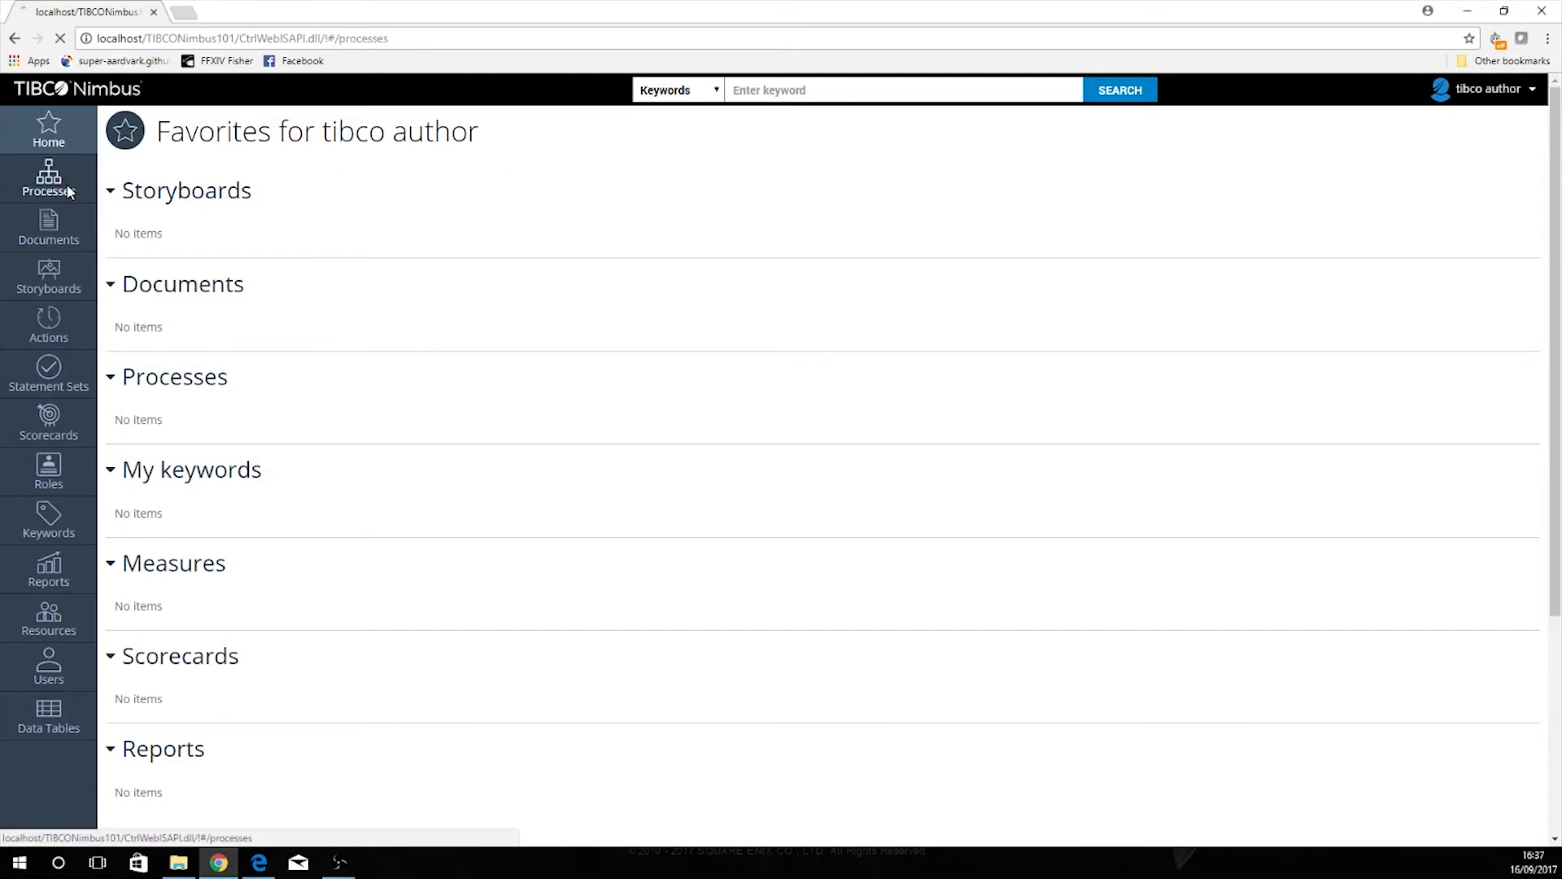
{"action": "left_click", "coordinate": [48, 179]}
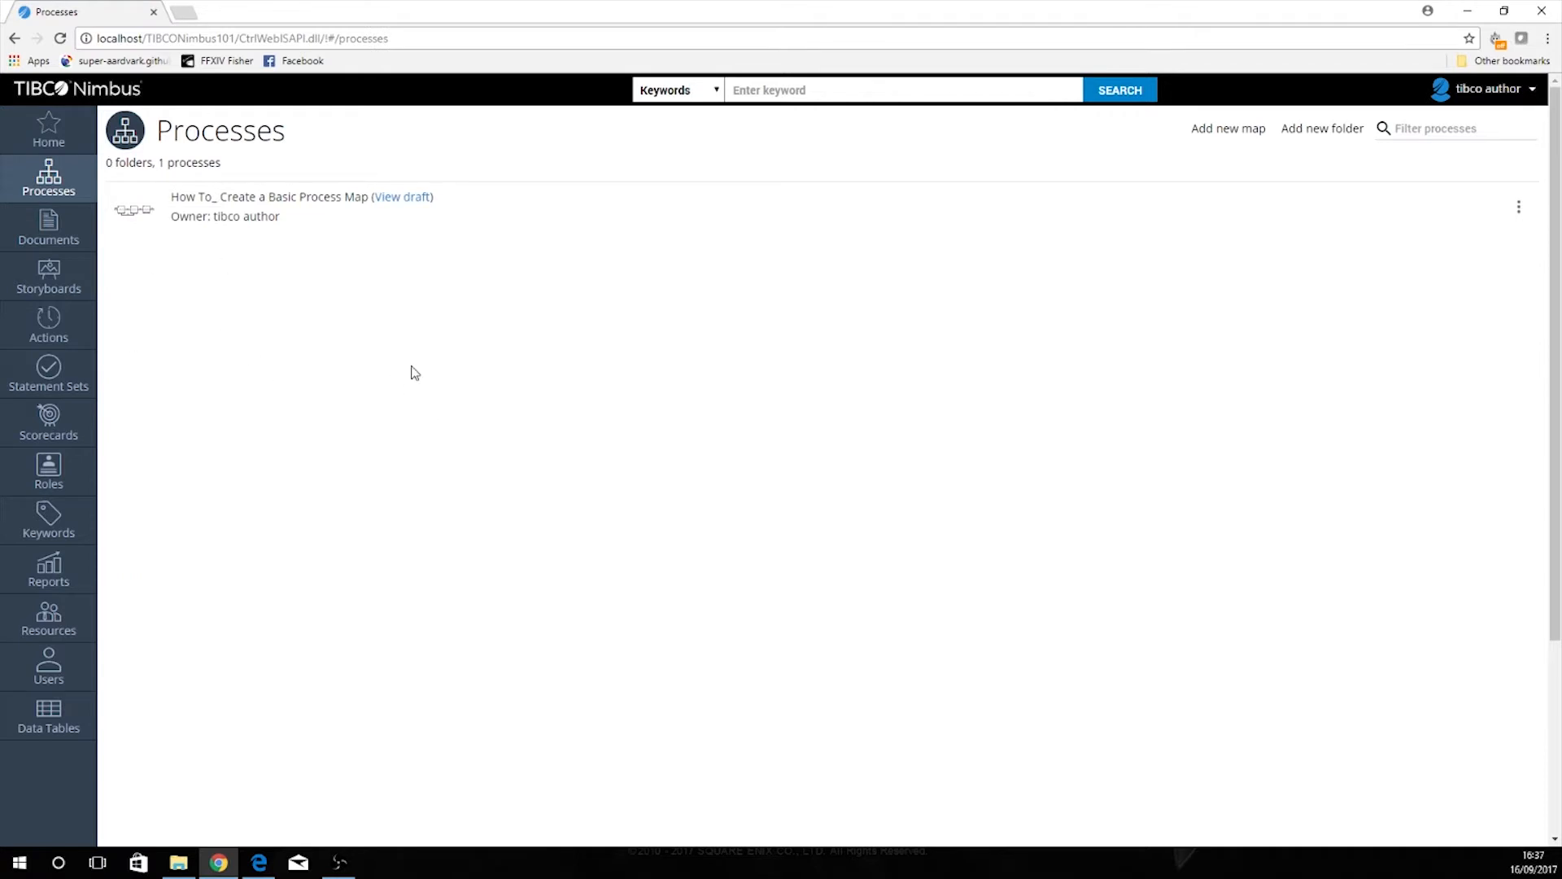
{"action": "mouse_move", "coordinate": [489, 345]}
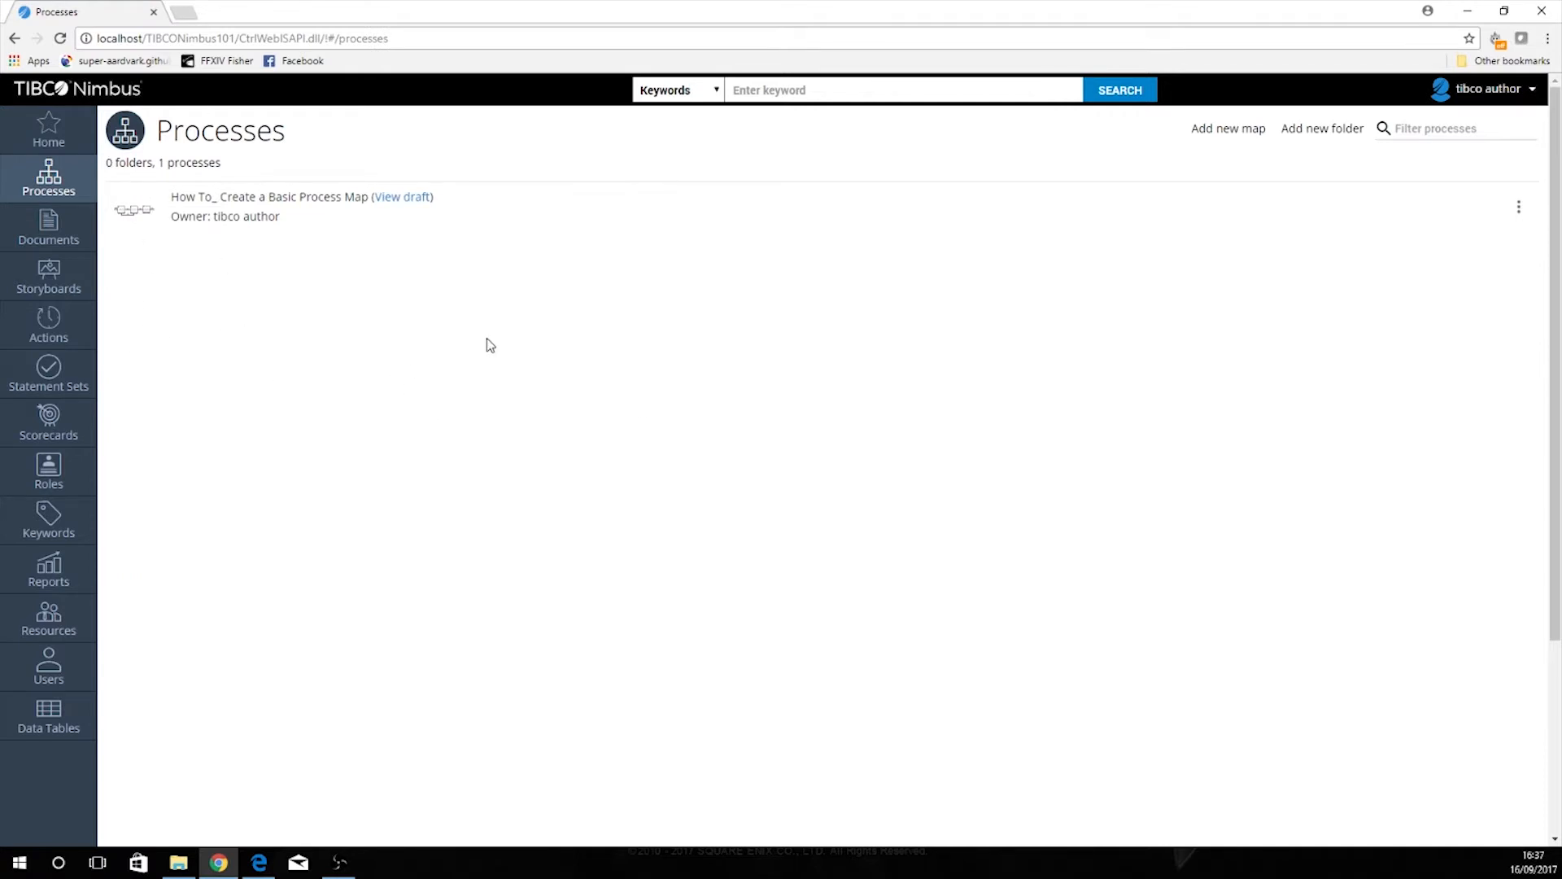
{"action": "mouse_move", "coordinate": [768, 314]}
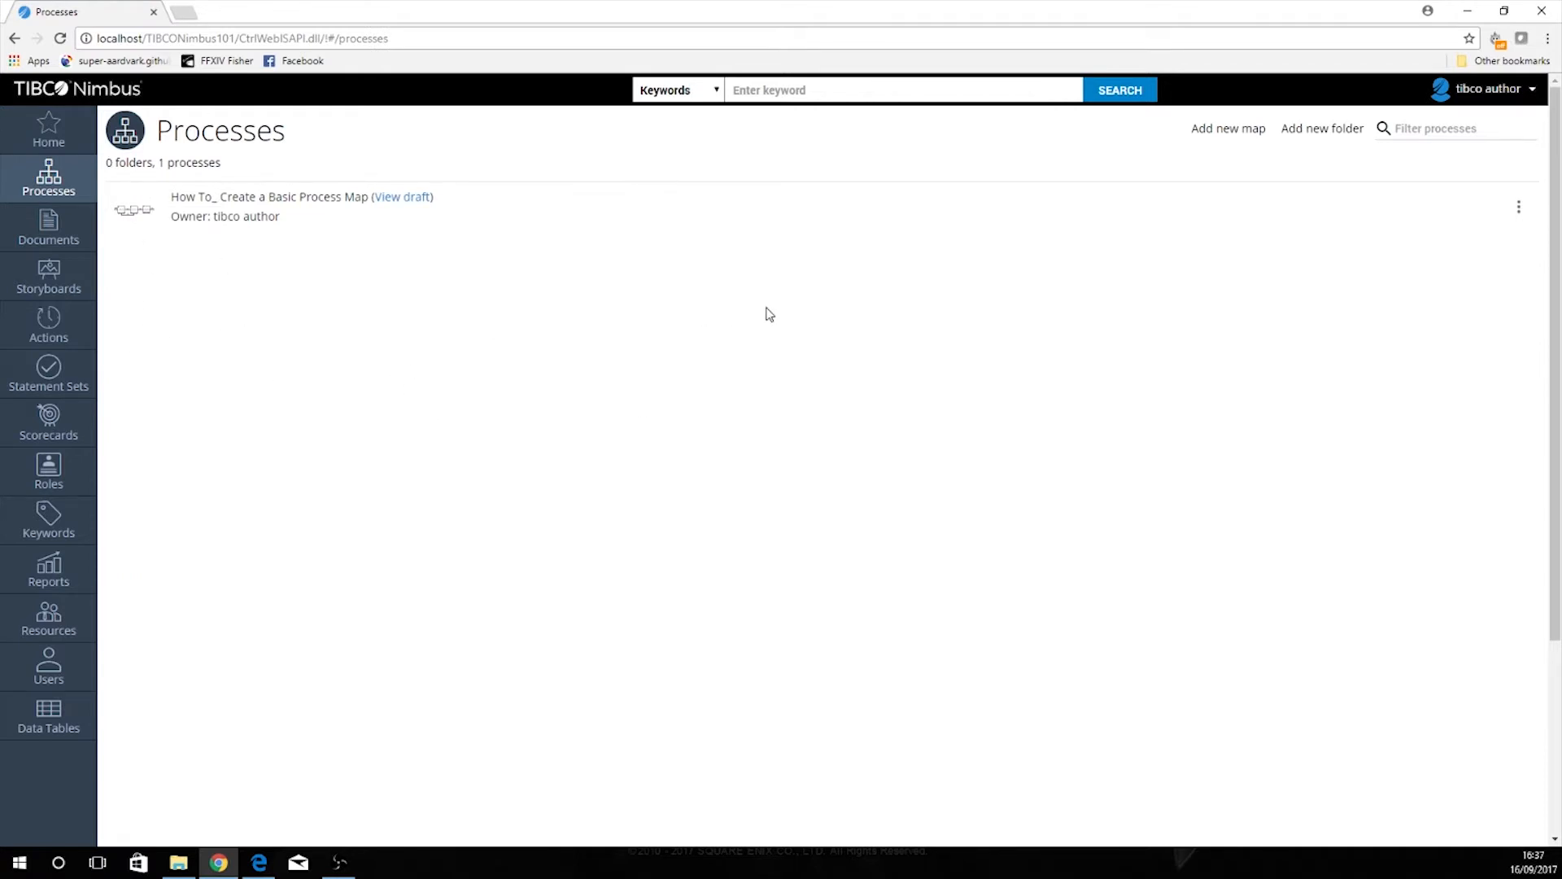
{"action": "mouse_move", "coordinate": [1326, 150]}
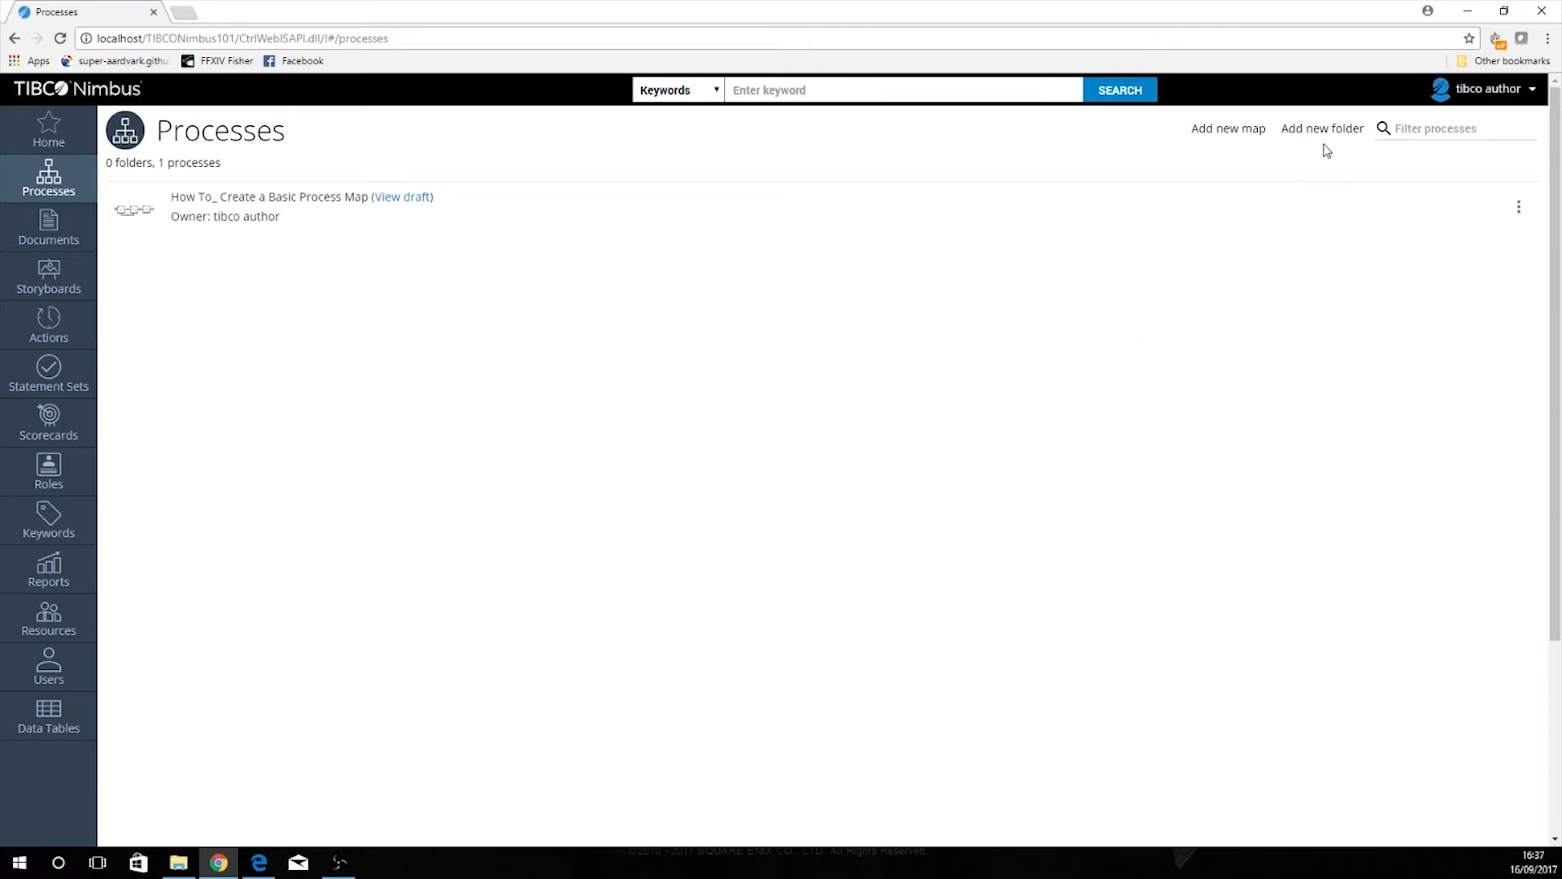
{"action": "mouse_move", "coordinate": [1322, 128]}
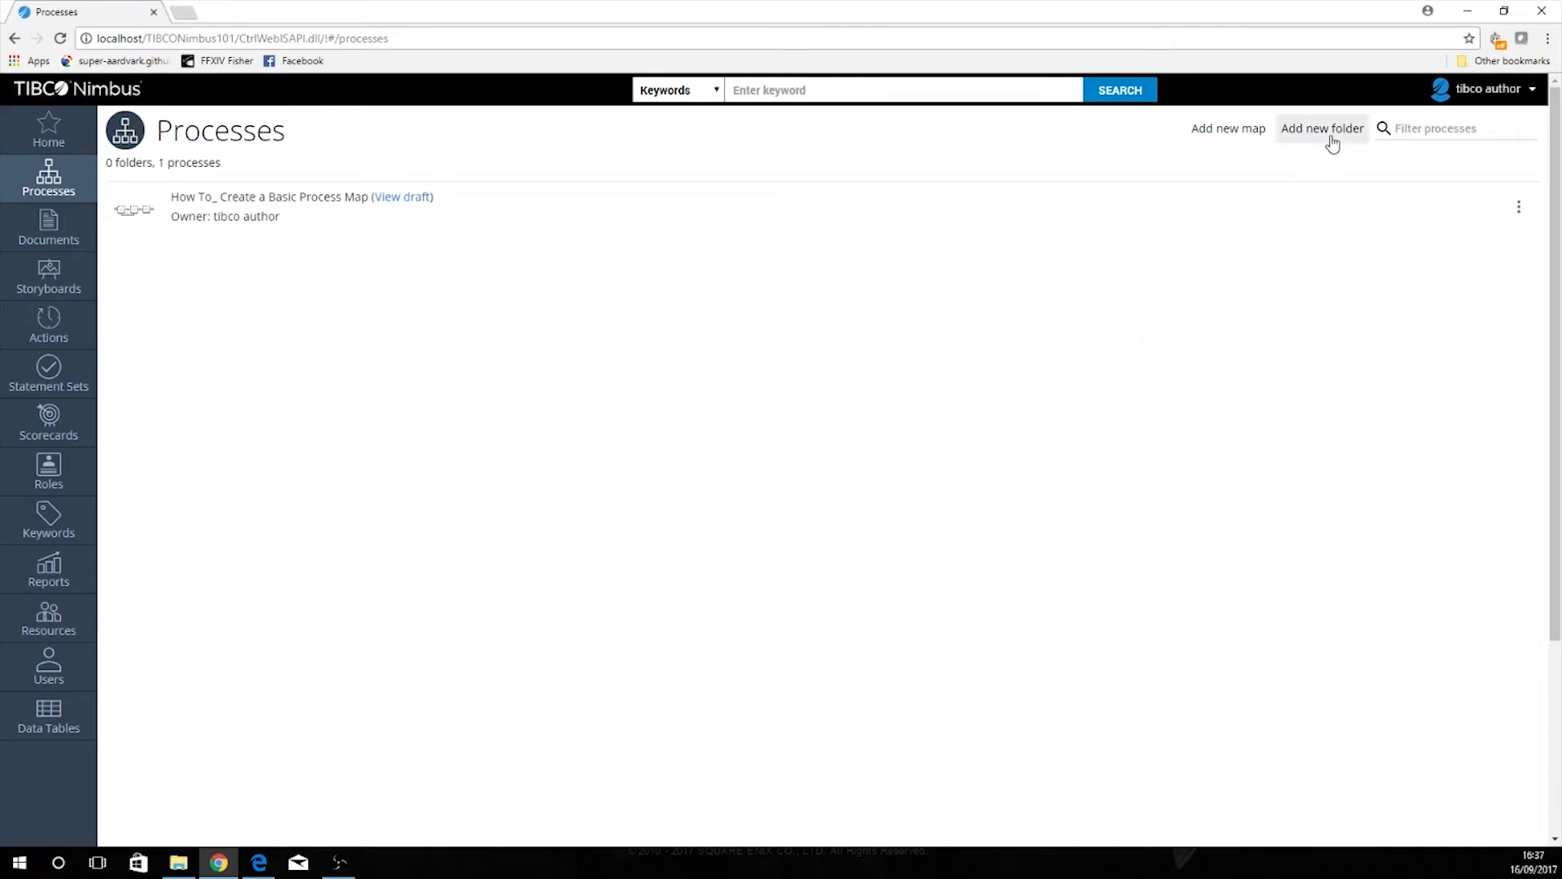
Step: Create a process folder named 'Web Processes'
{"action": "left_click", "coordinate": [1322, 128]}
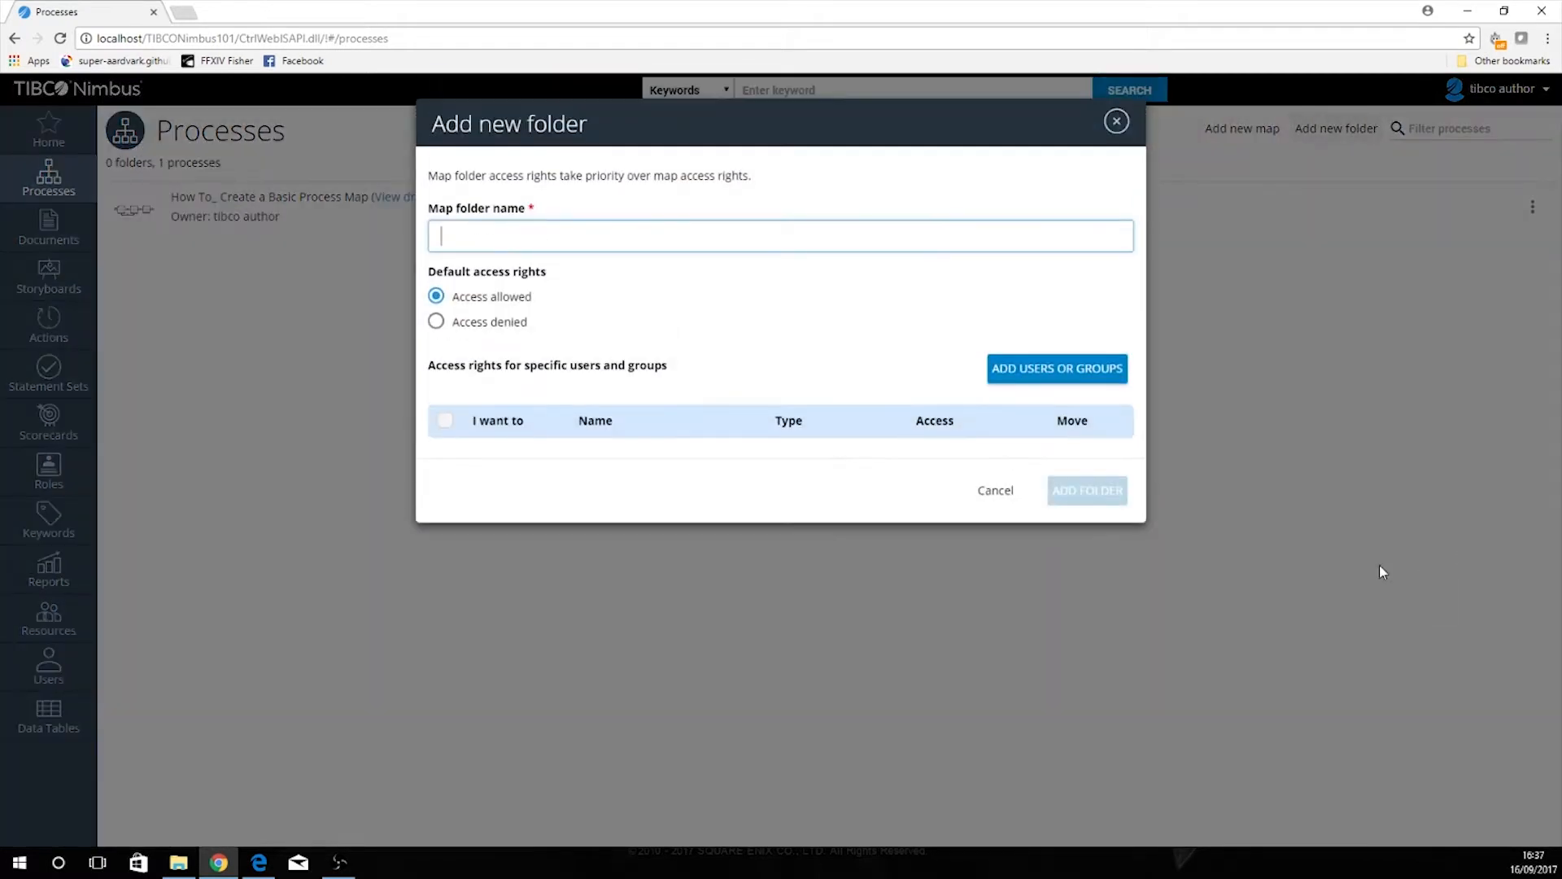
{"action": "type", "text": "W"}
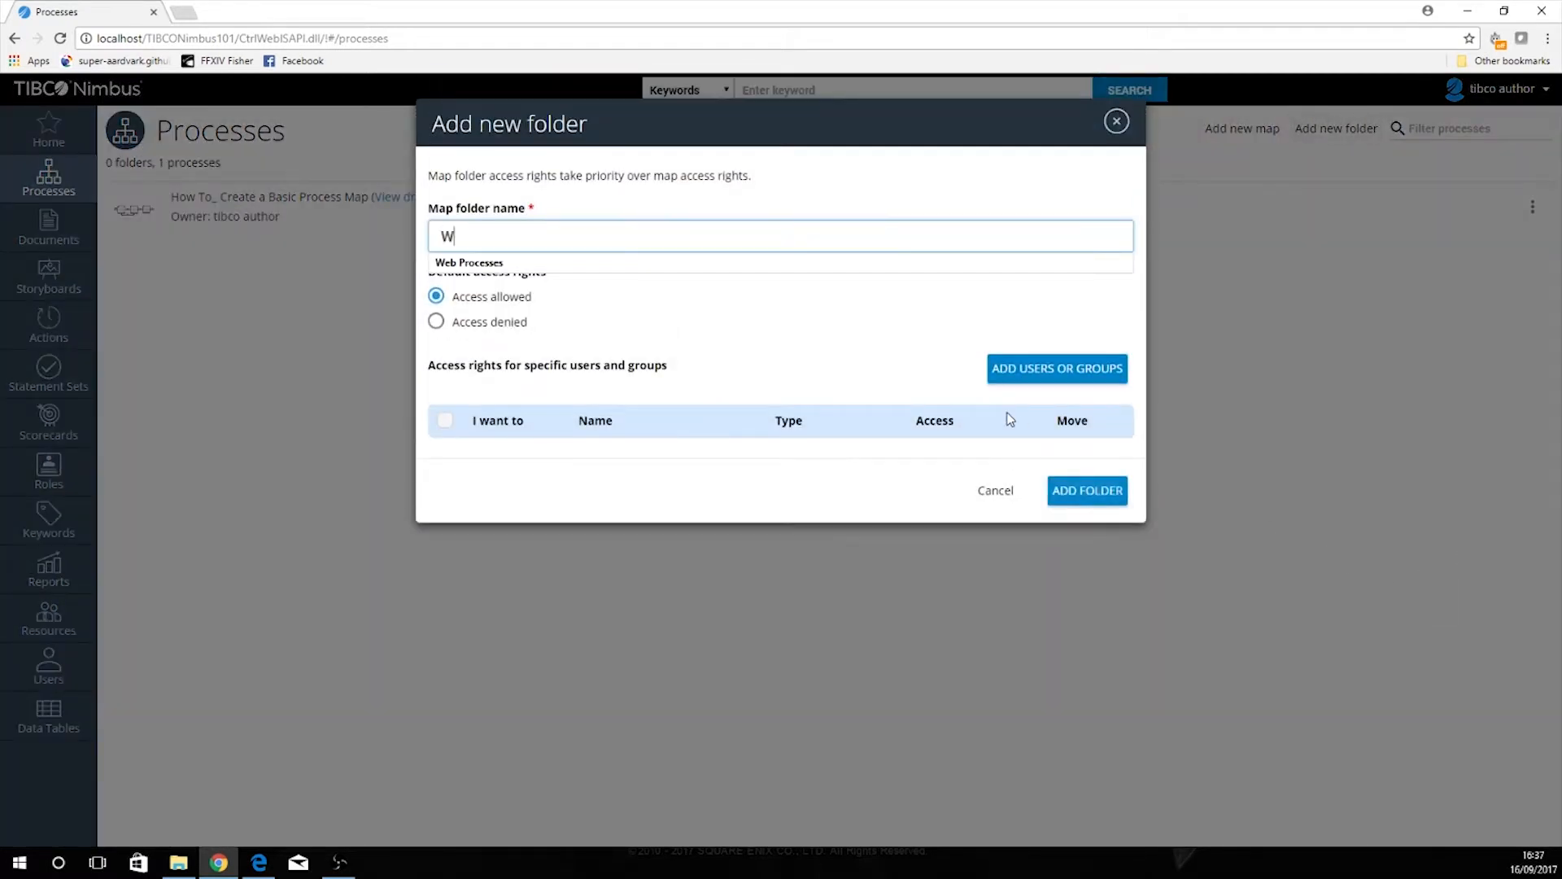
{"action": "left_click", "coordinate": [469, 261]}
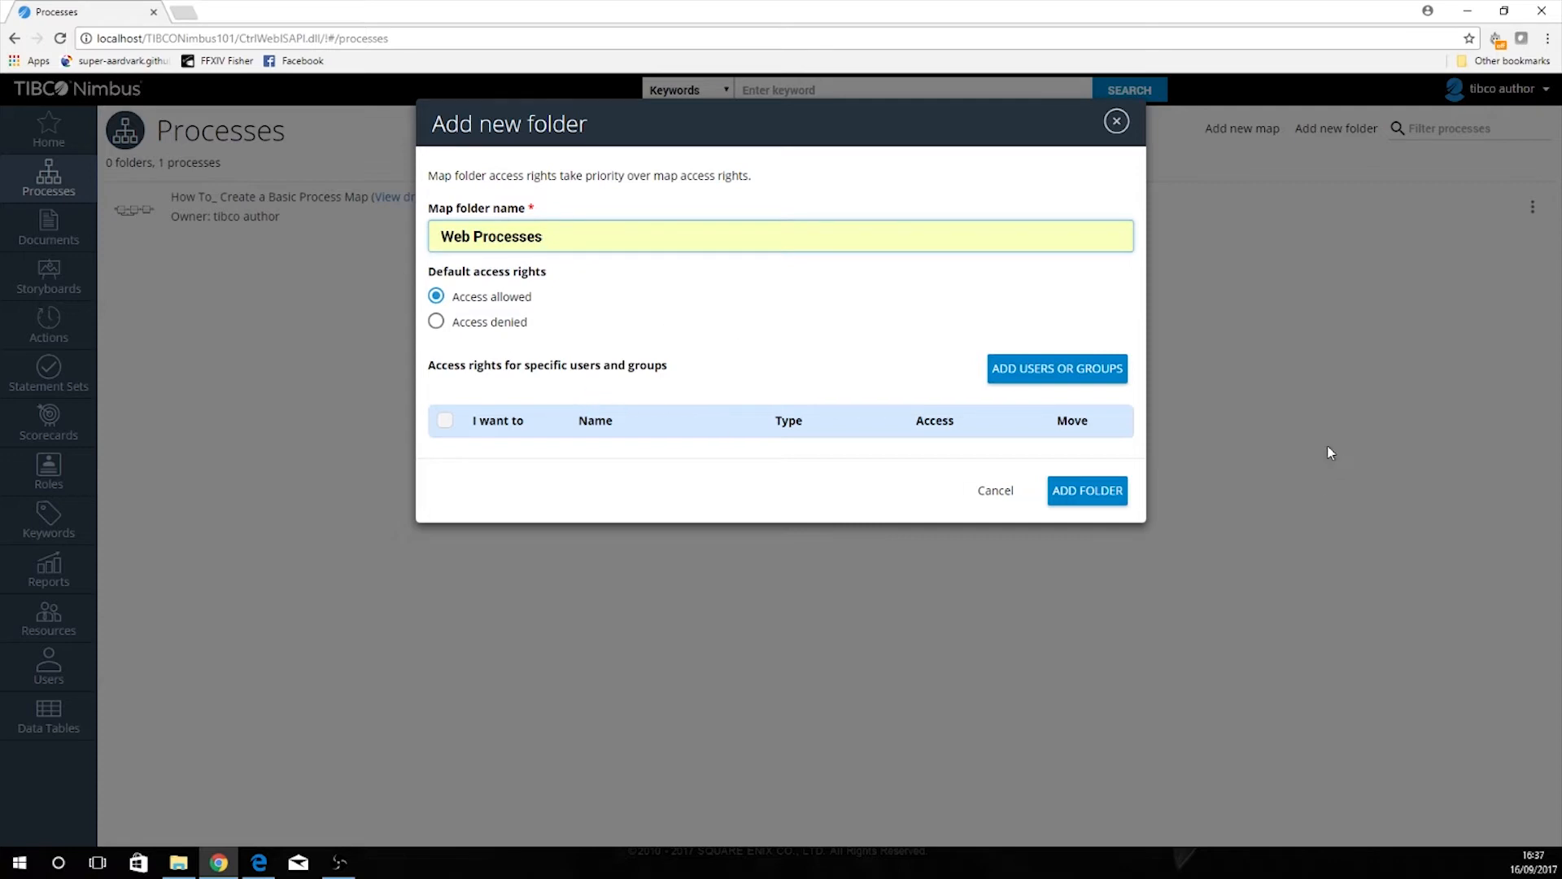
{"action": "mouse_move", "coordinate": [1086, 490]}
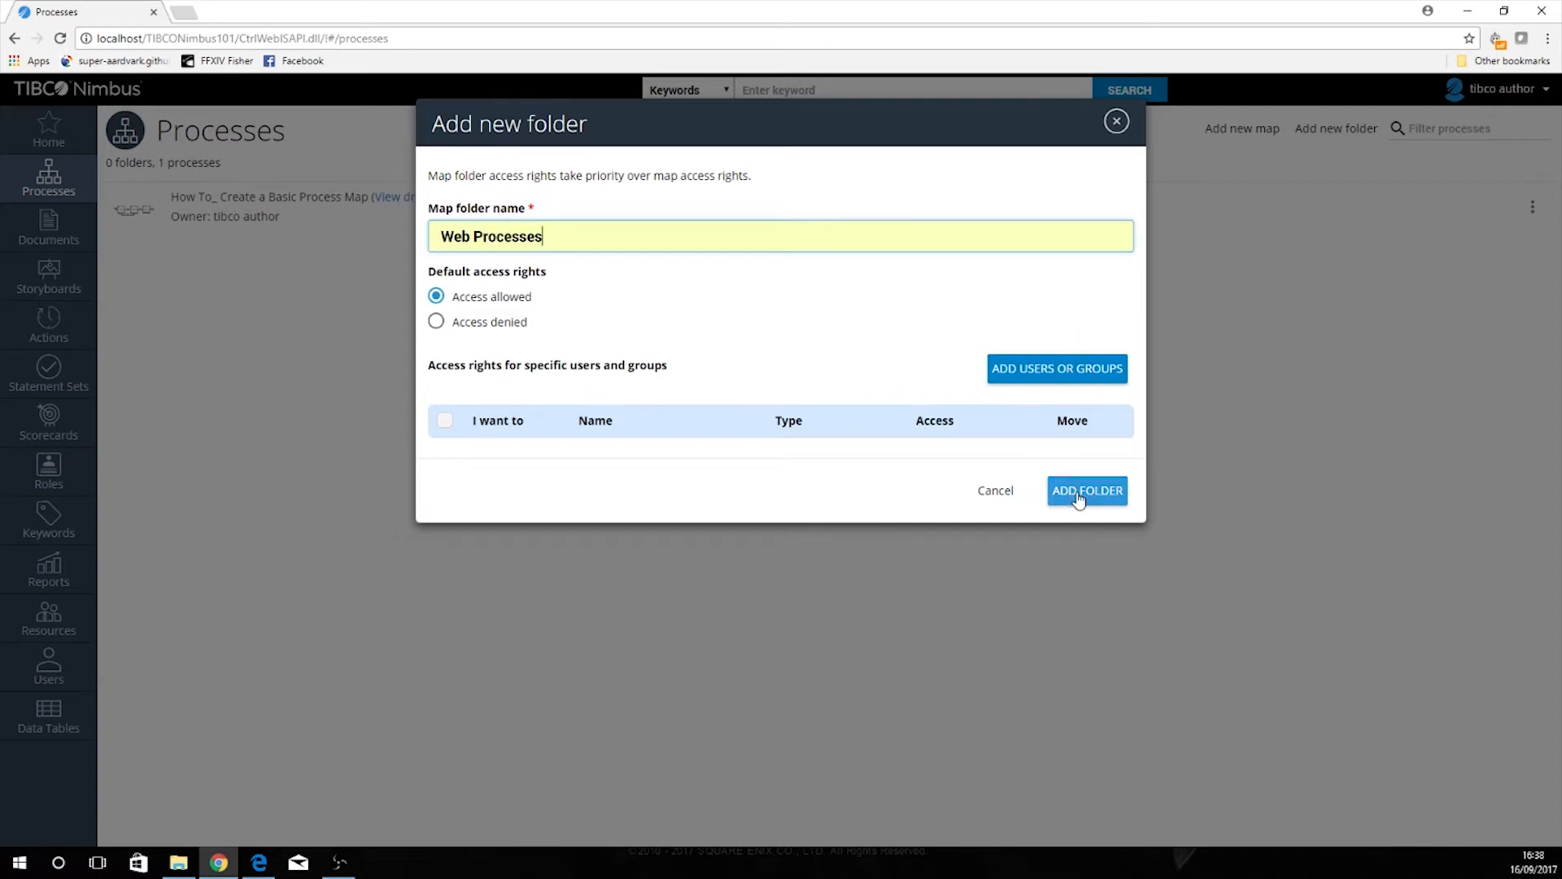
{"action": "left_click", "coordinate": [1086, 490]}
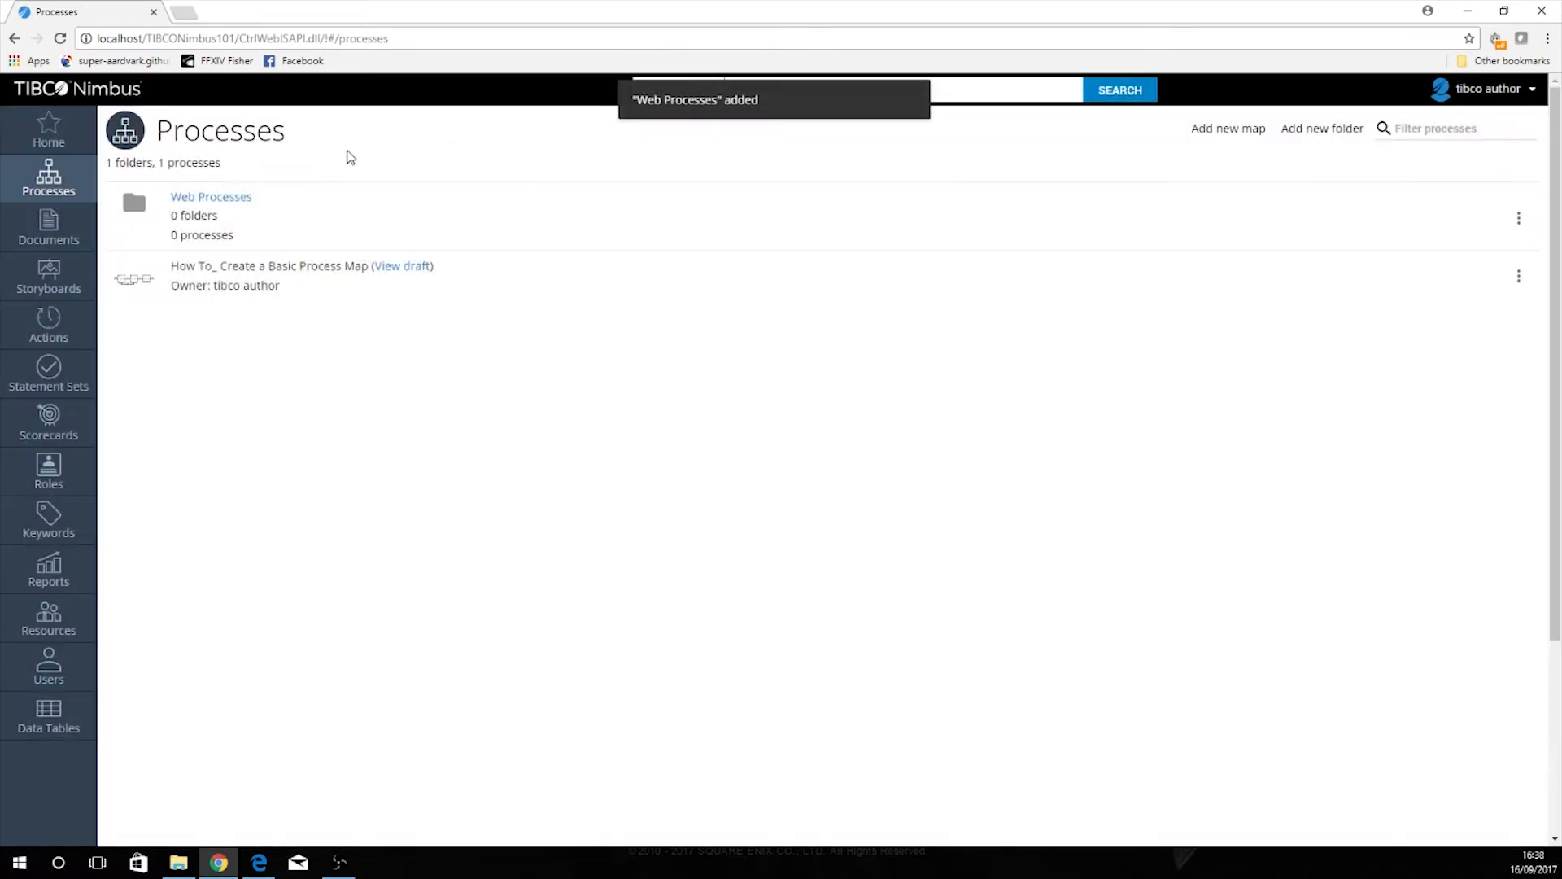
Step: Inside Web Processes, create the map 'How To: Create a Basic Process (Web)'
{"action": "left_click", "coordinate": [211, 196]}
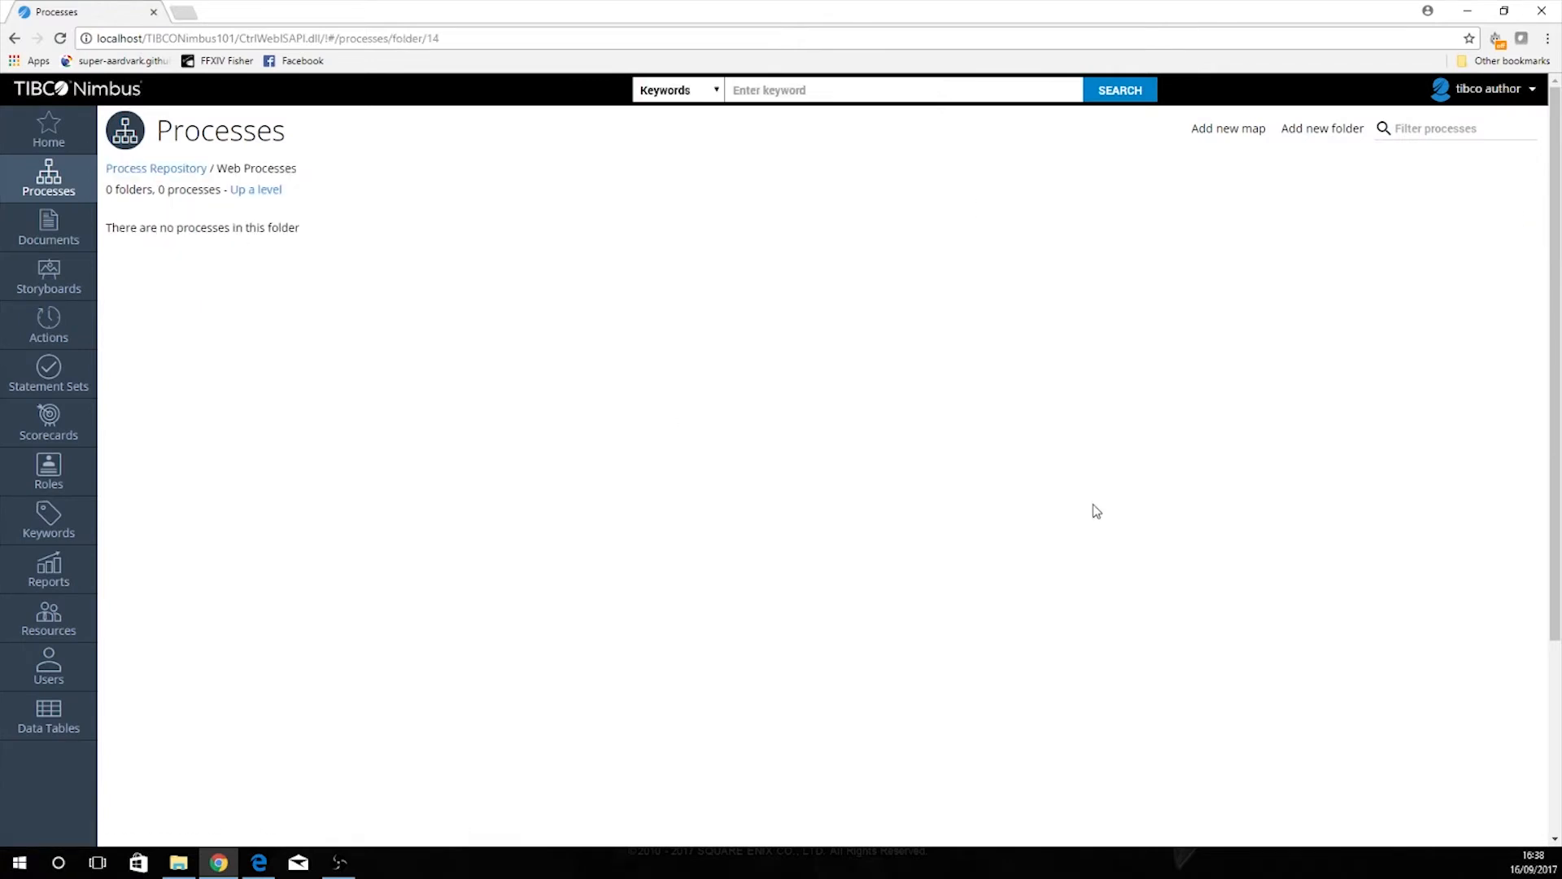
{"action": "left_click", "coordinate": [1228, 127]}
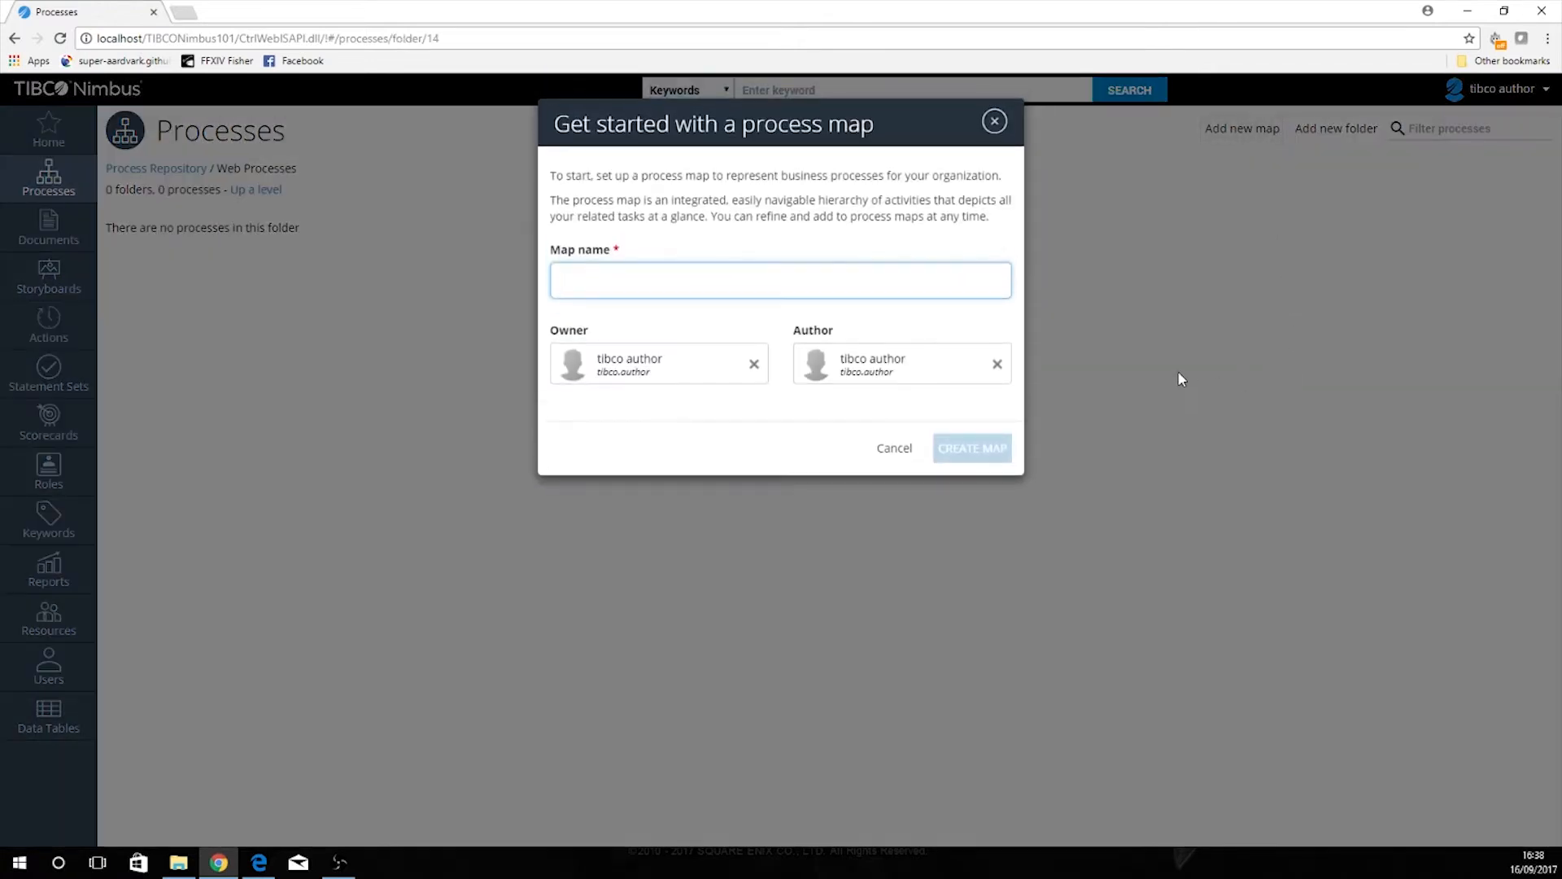
{"action": "type", "text": "How"}
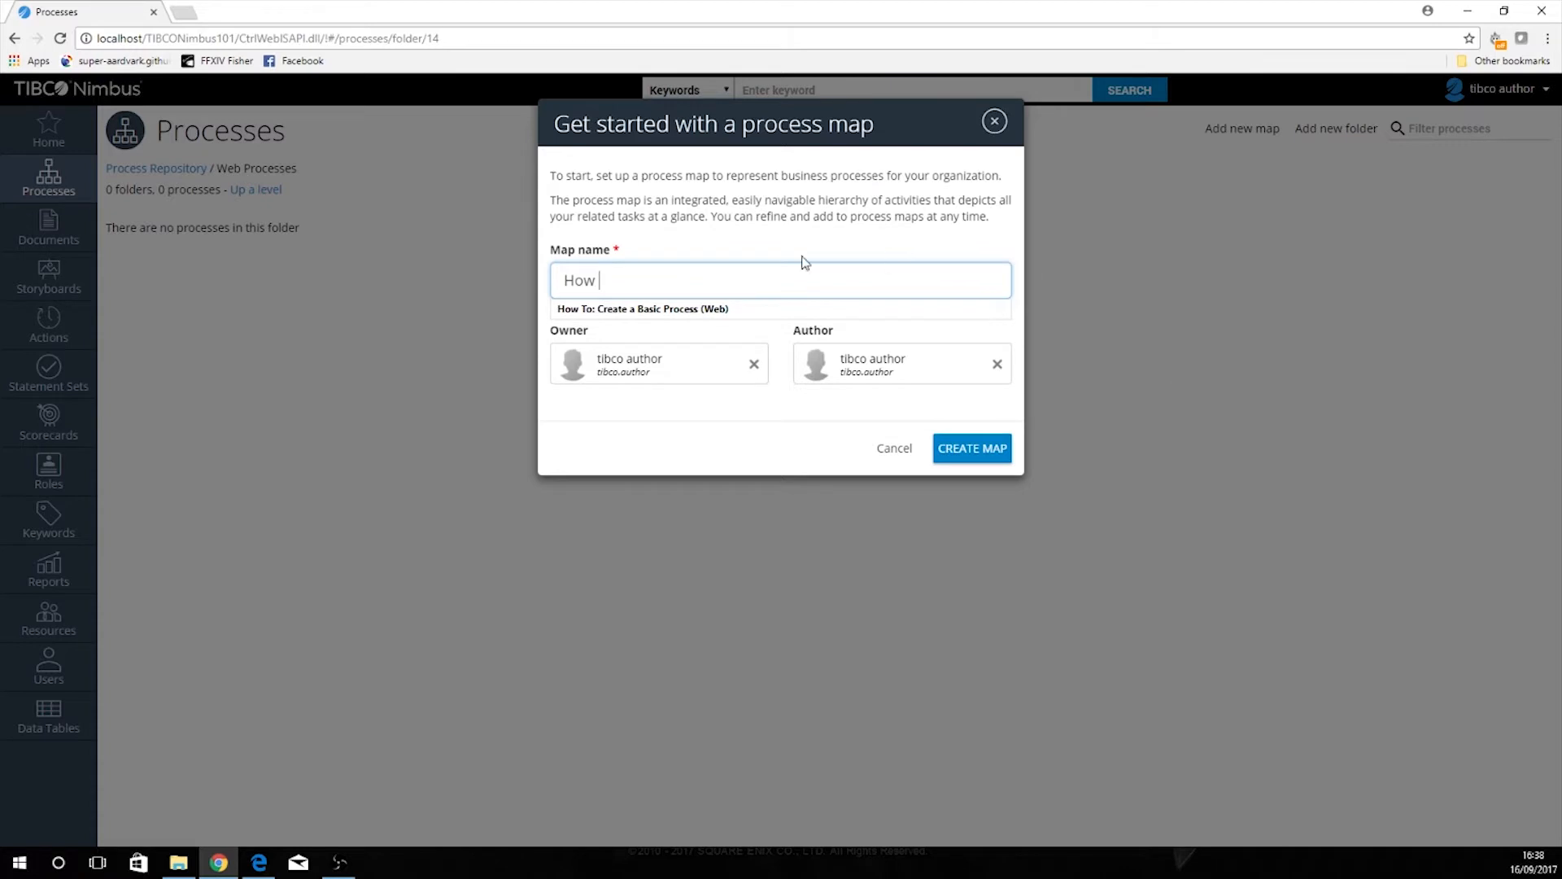
{"action": "left_click", "coordinate": [642, 309]}
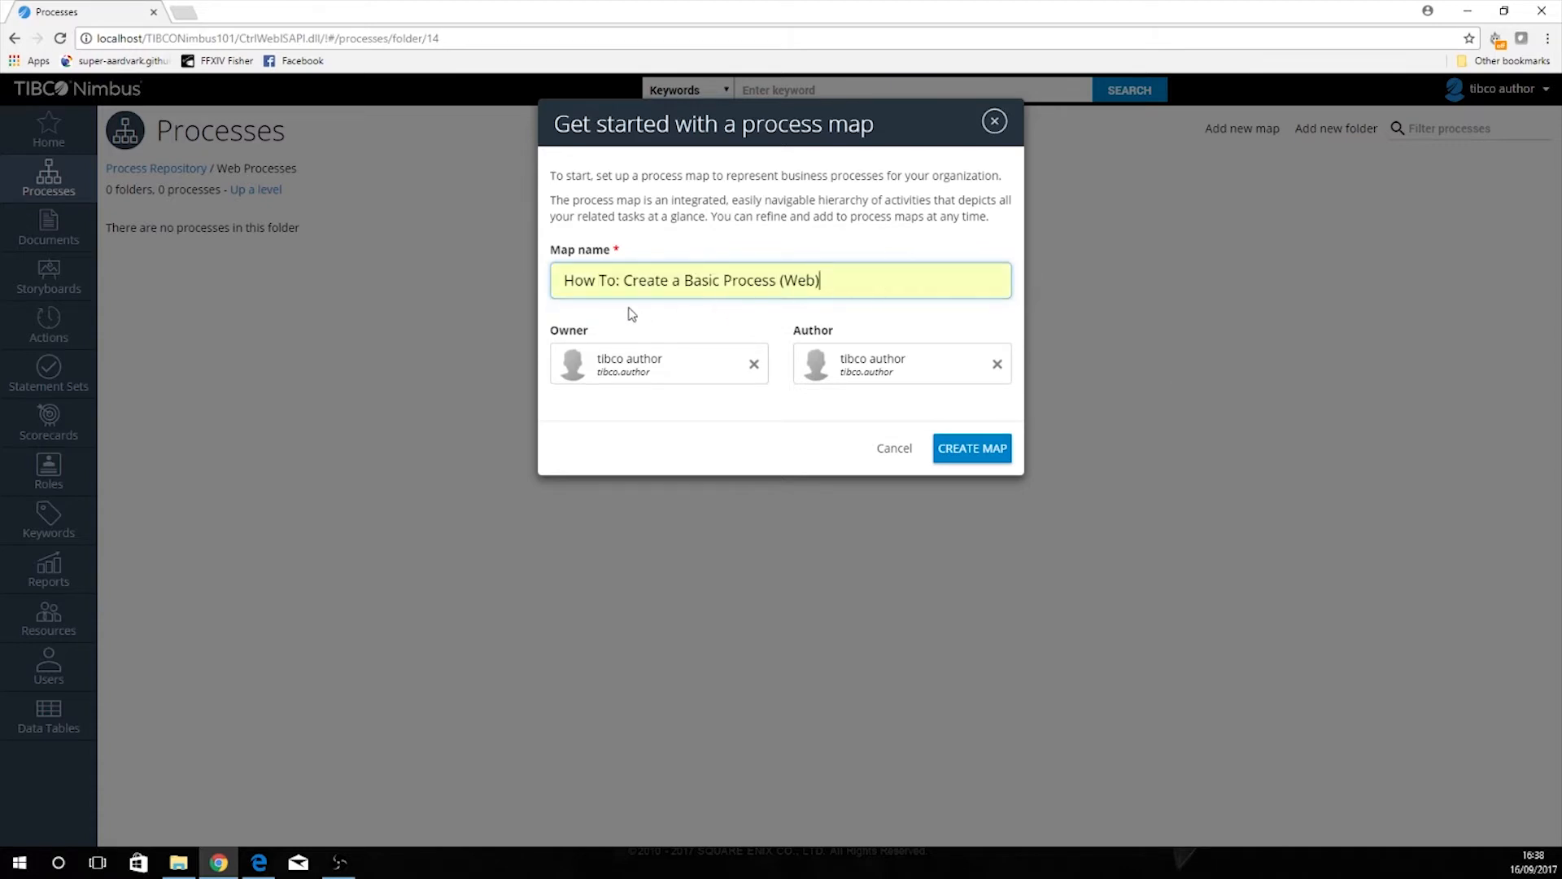
{"action": "mouse_move", "coordinate": [844, 306]}
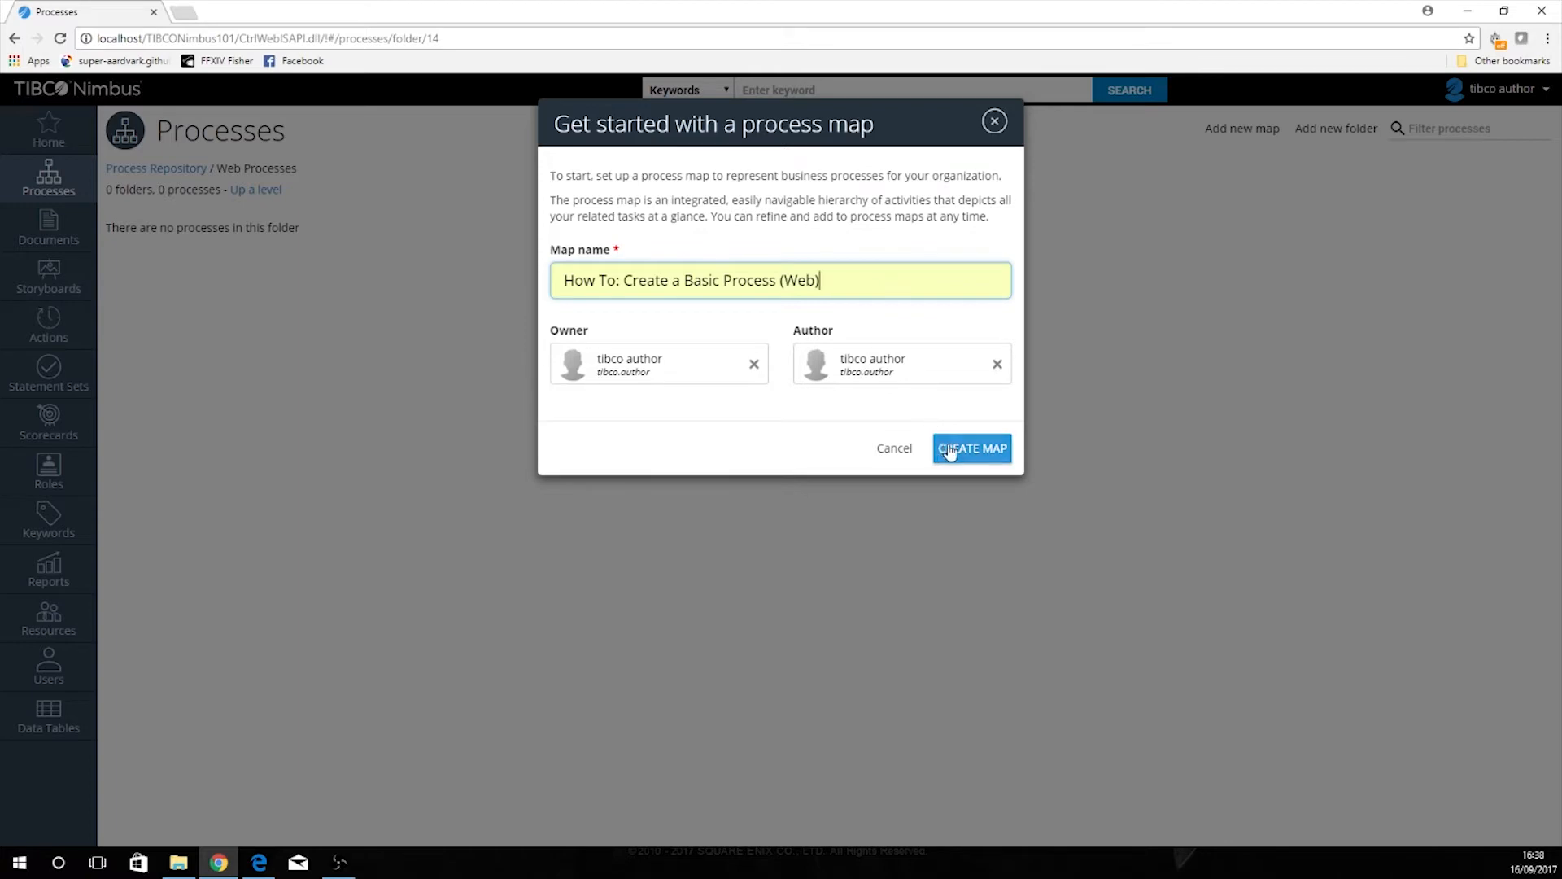
{"action": "left_click", "coordinate": [970, 448]}
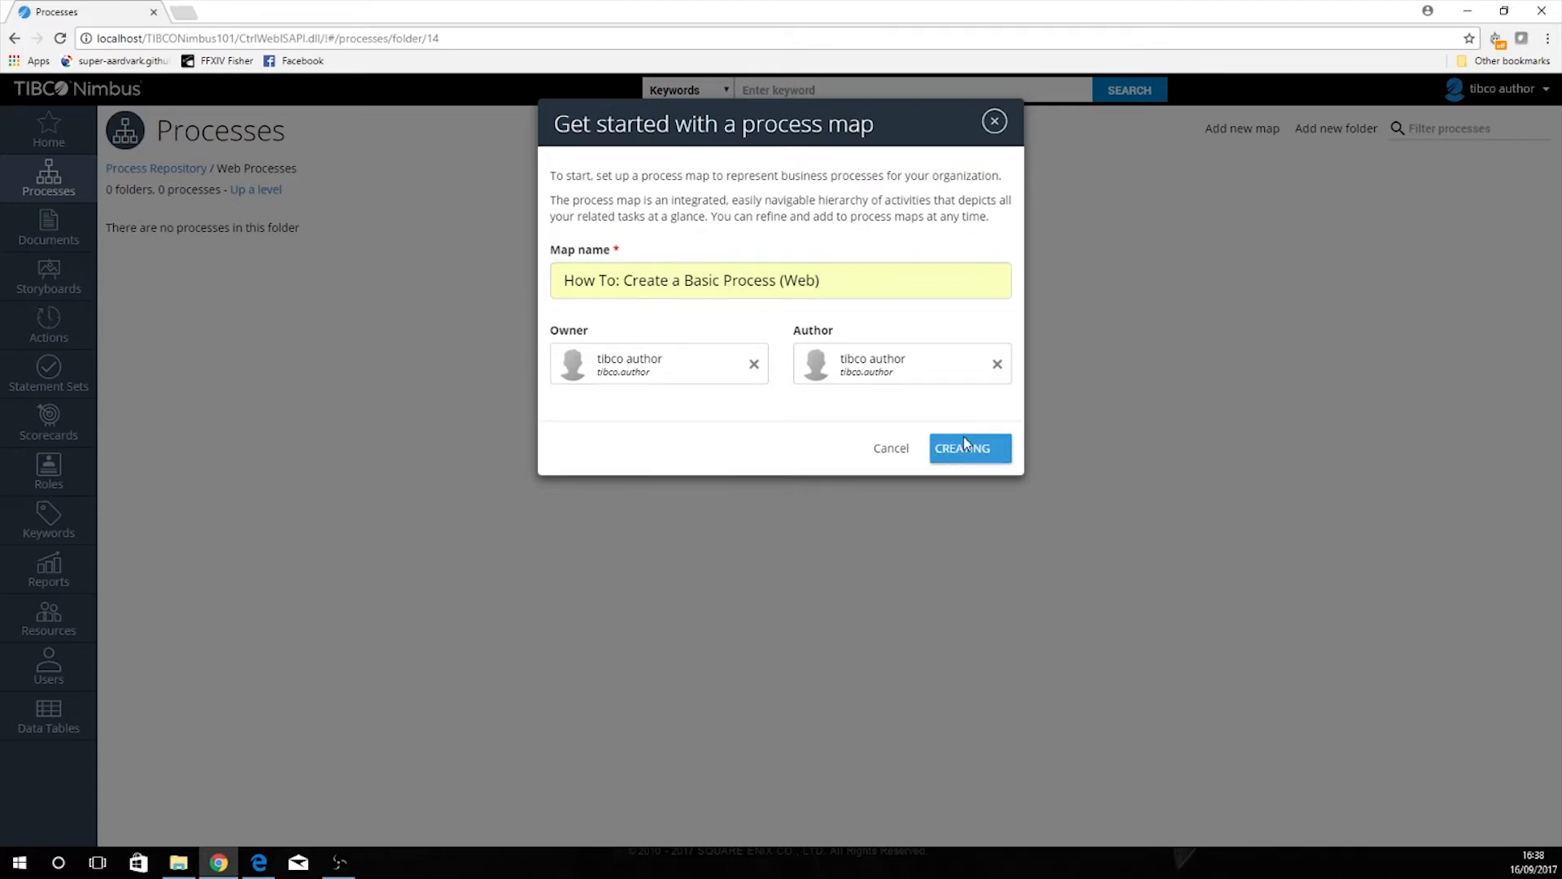
Step: Delete the template activities and flow lines, leaving a blank diagram
{"action": "left_click", "coordinate": [962, 447]}
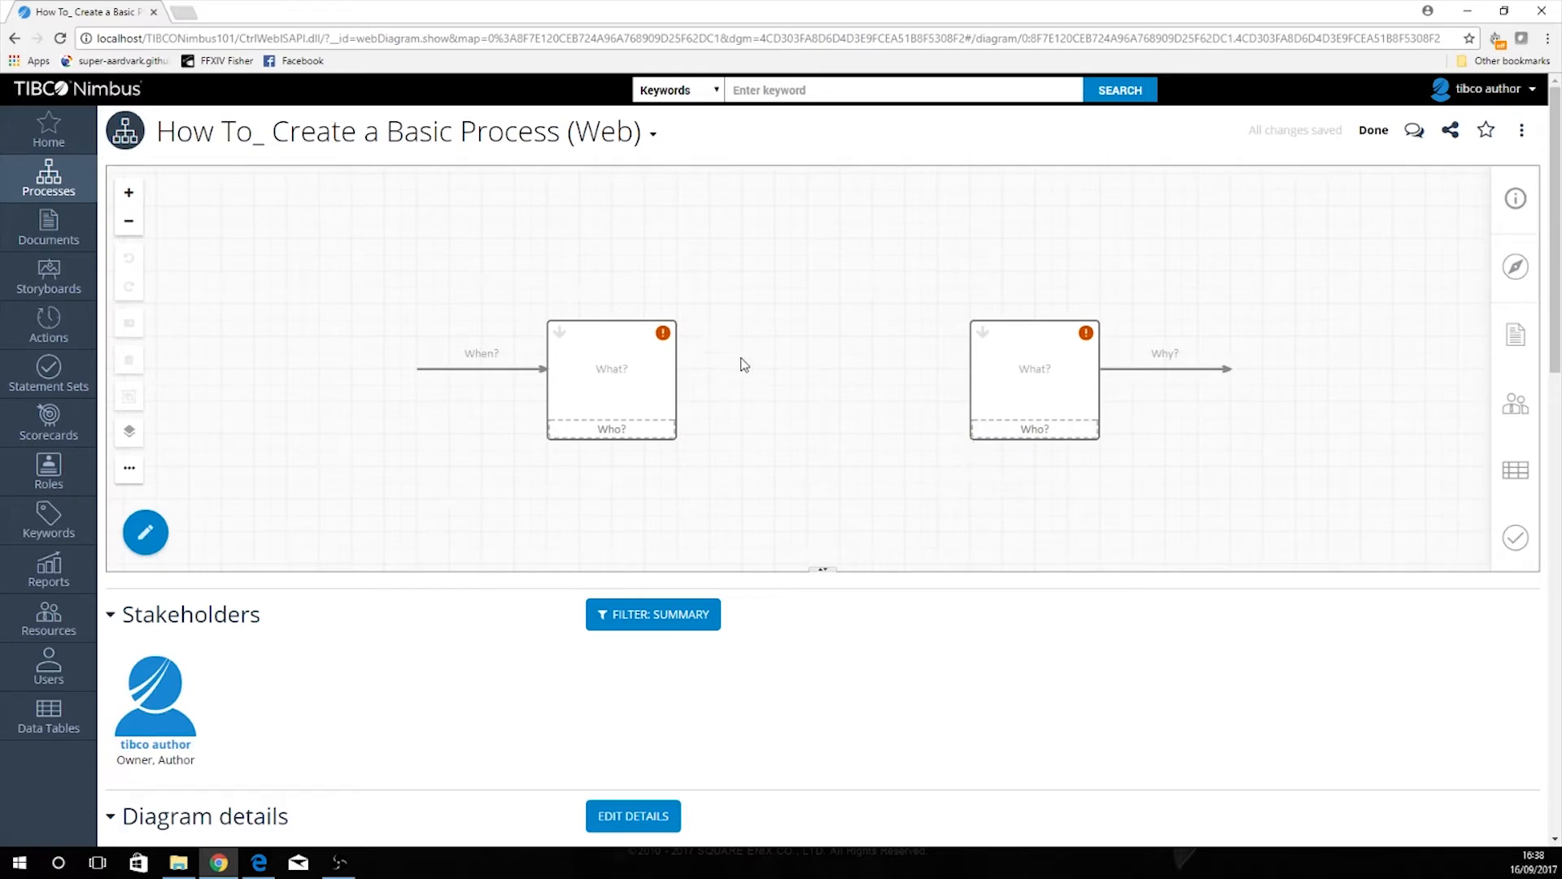
{"action": "mouse_move", "coordinate": [697, 356]}
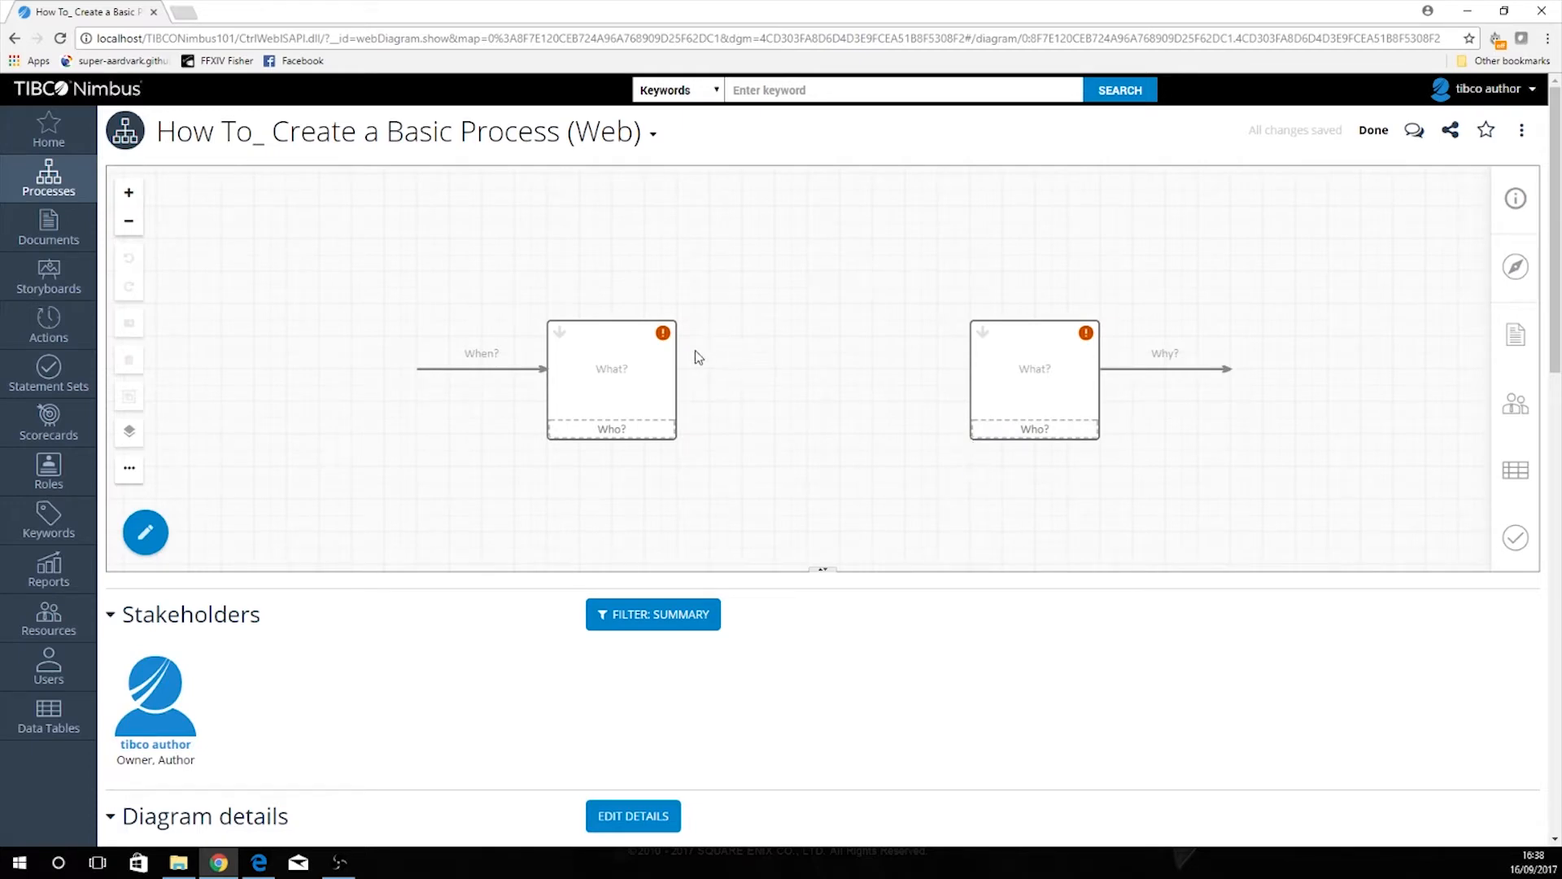
{"action": "mouse_move", "coordinate": [427, 280]}
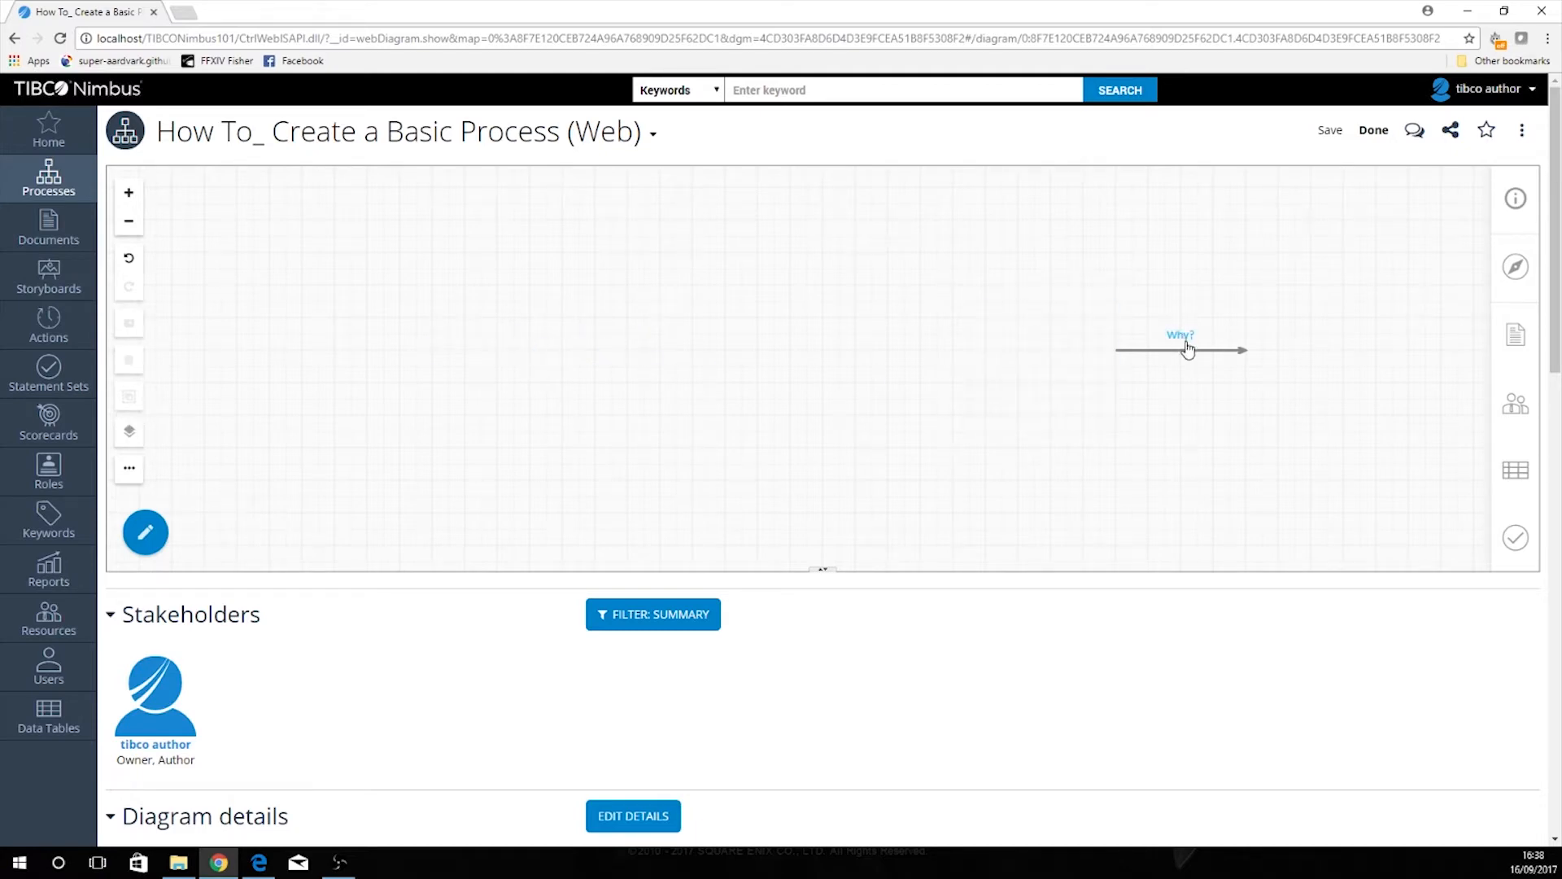
{"action": "left_click", "coordinate": [1181, 349]}
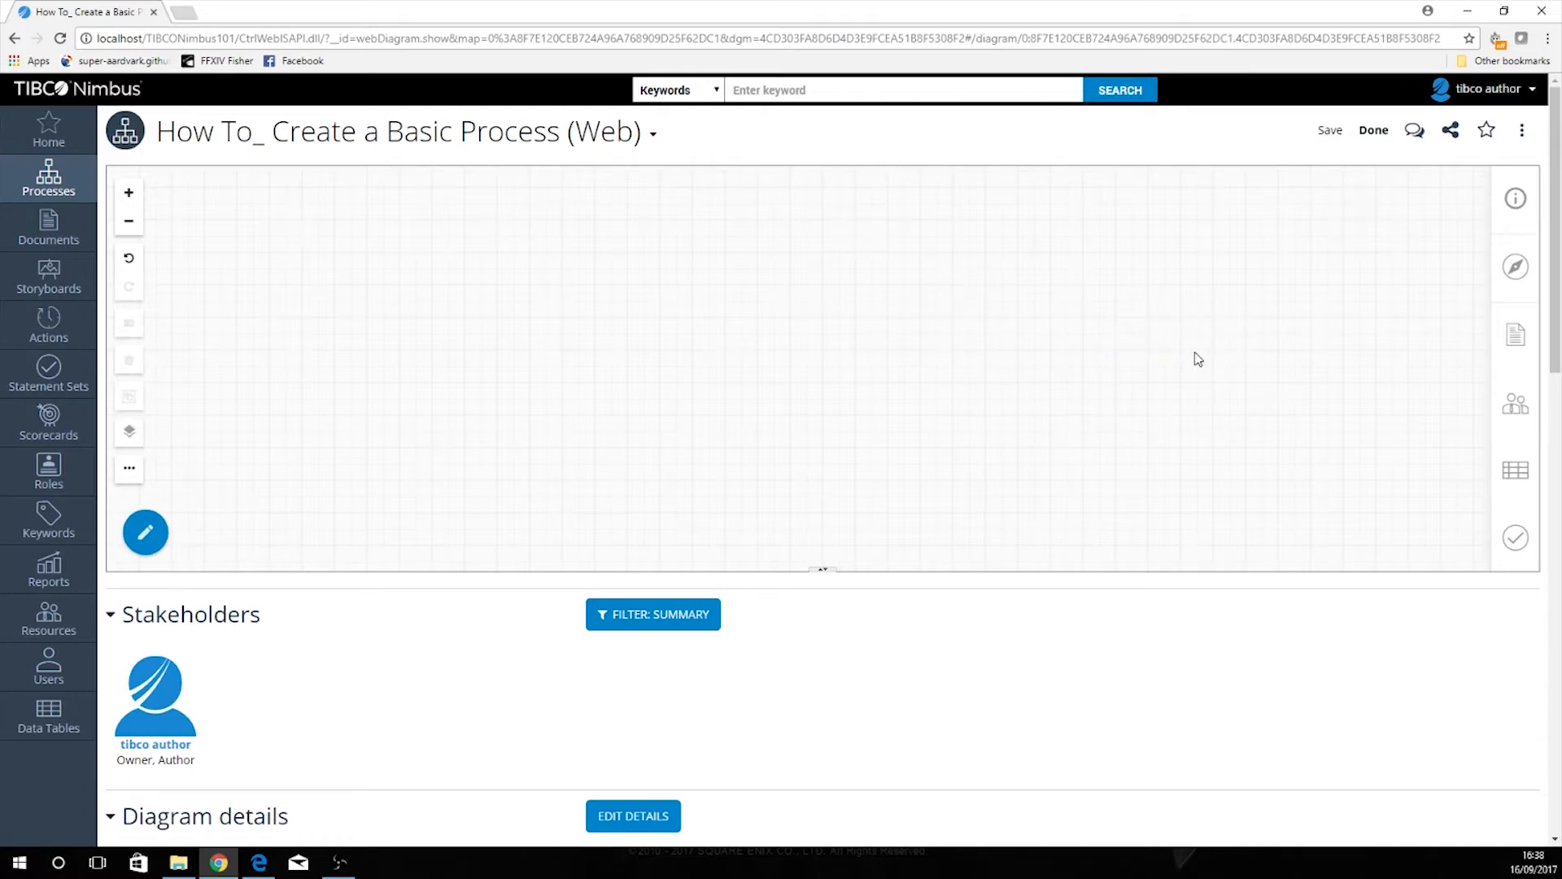
{"action": "mouse_move", "coordinate": [1131, 343]}
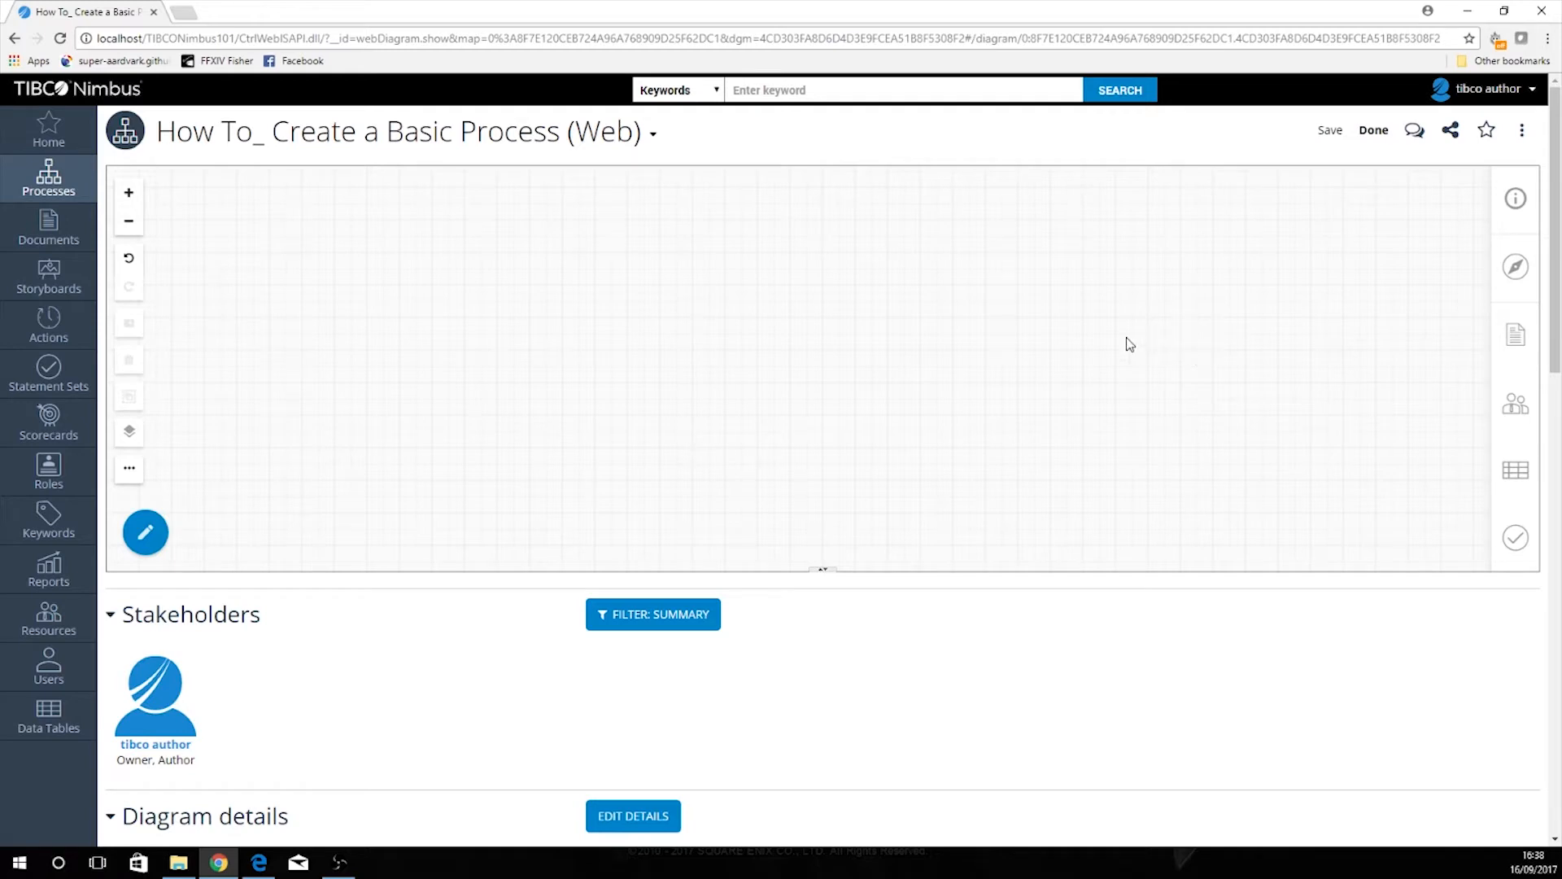
Step: Place an activity named 'Draft Prospective Process' on the blank map
{"action": "left_click", "coordinate": [145, 532]}
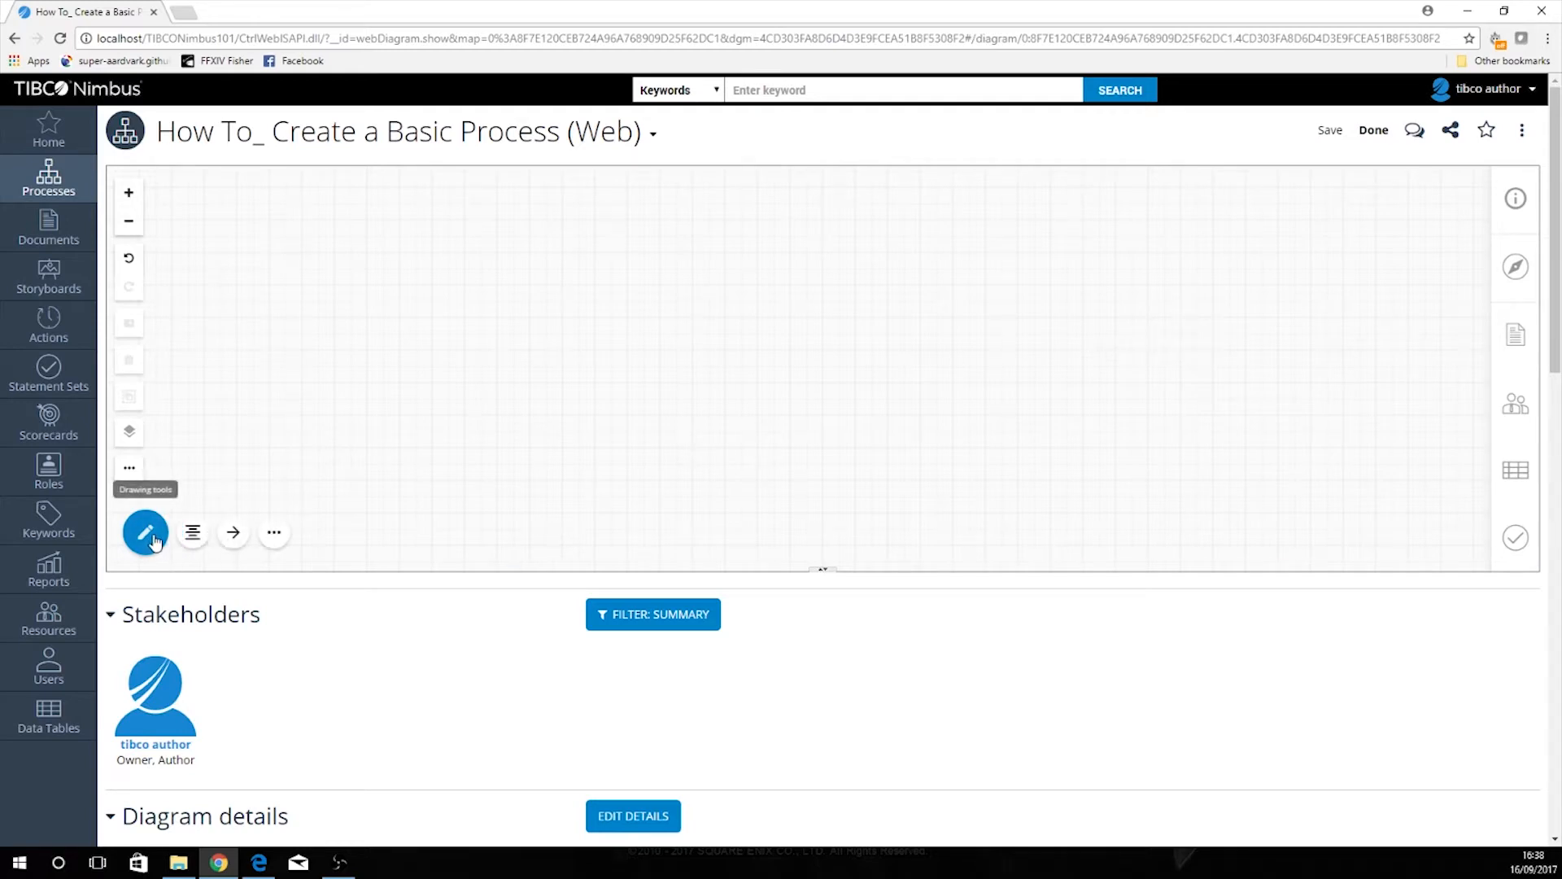
{"action": "mouse_move", "coordinate": [192, 532]}
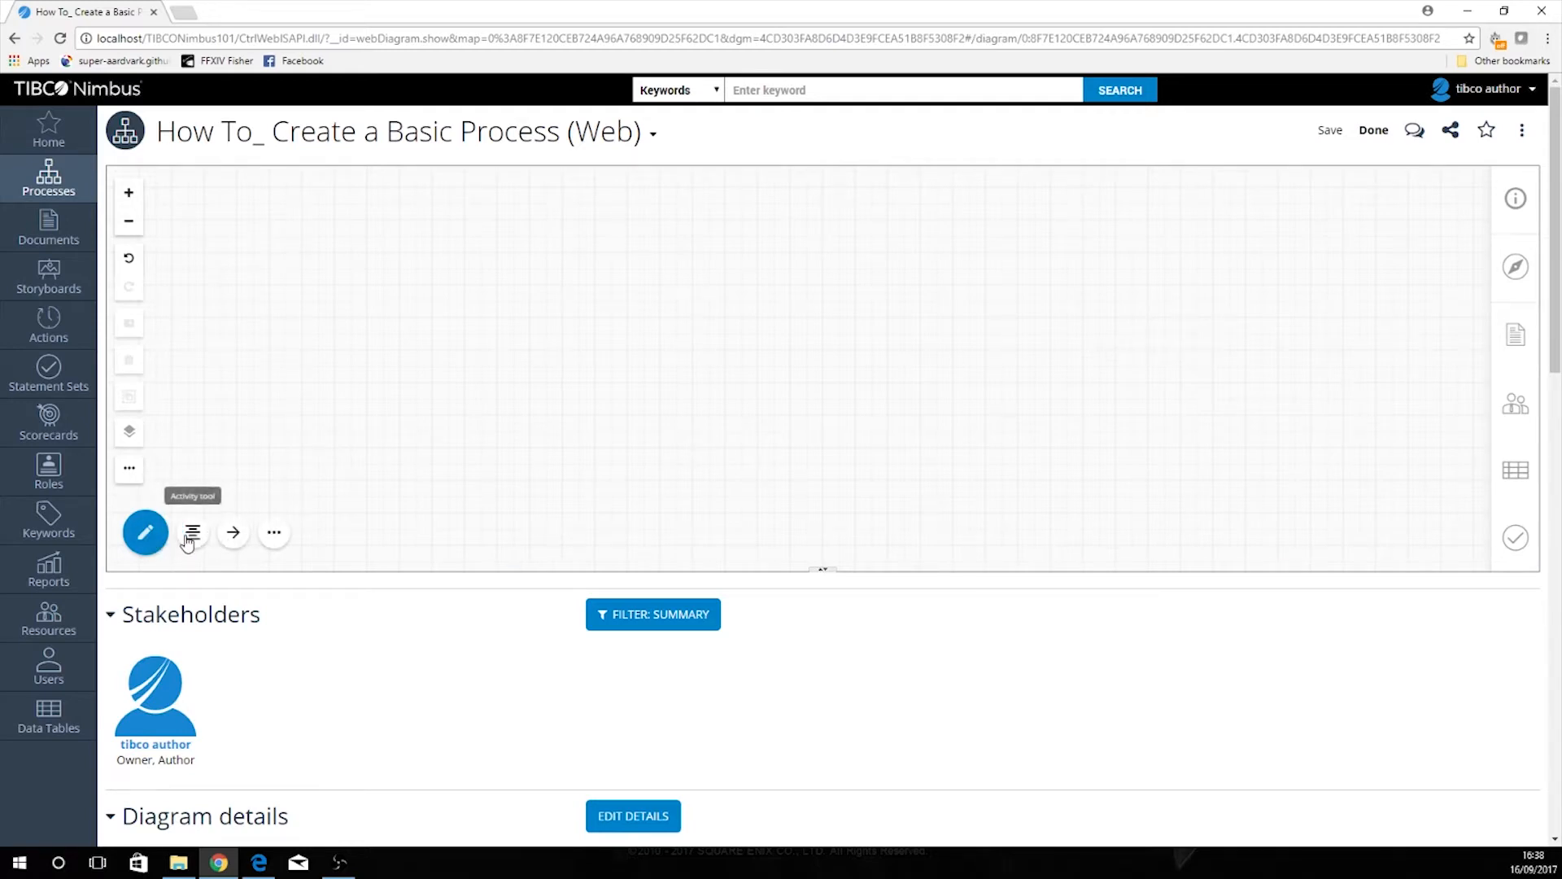
{"action": "mouse_move", "coordinate": [412, 494]}
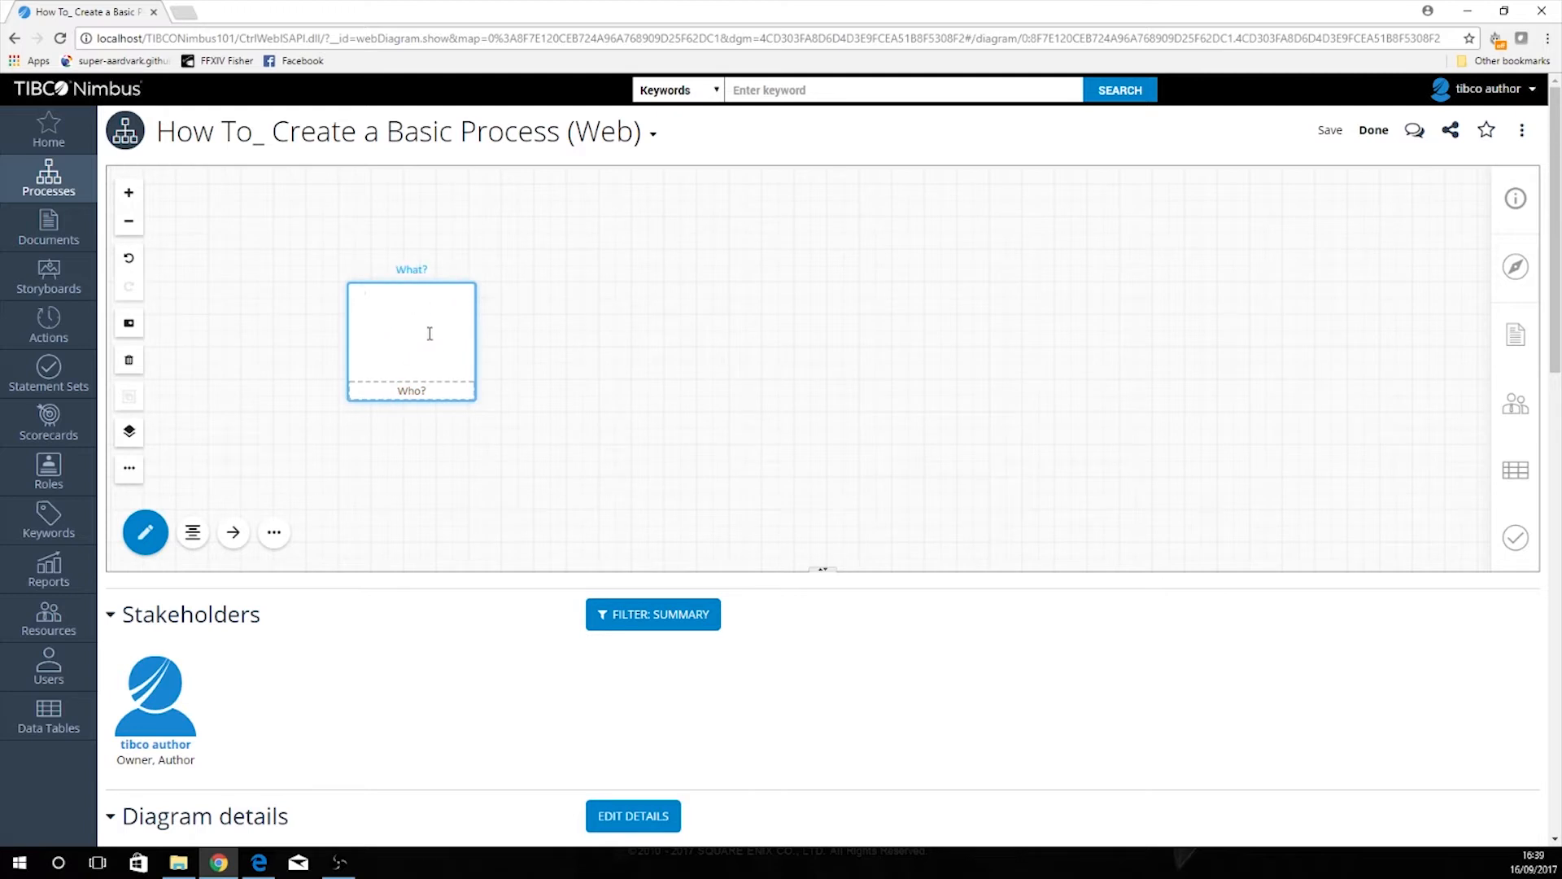
{"action": "type", "text": "Draft"}
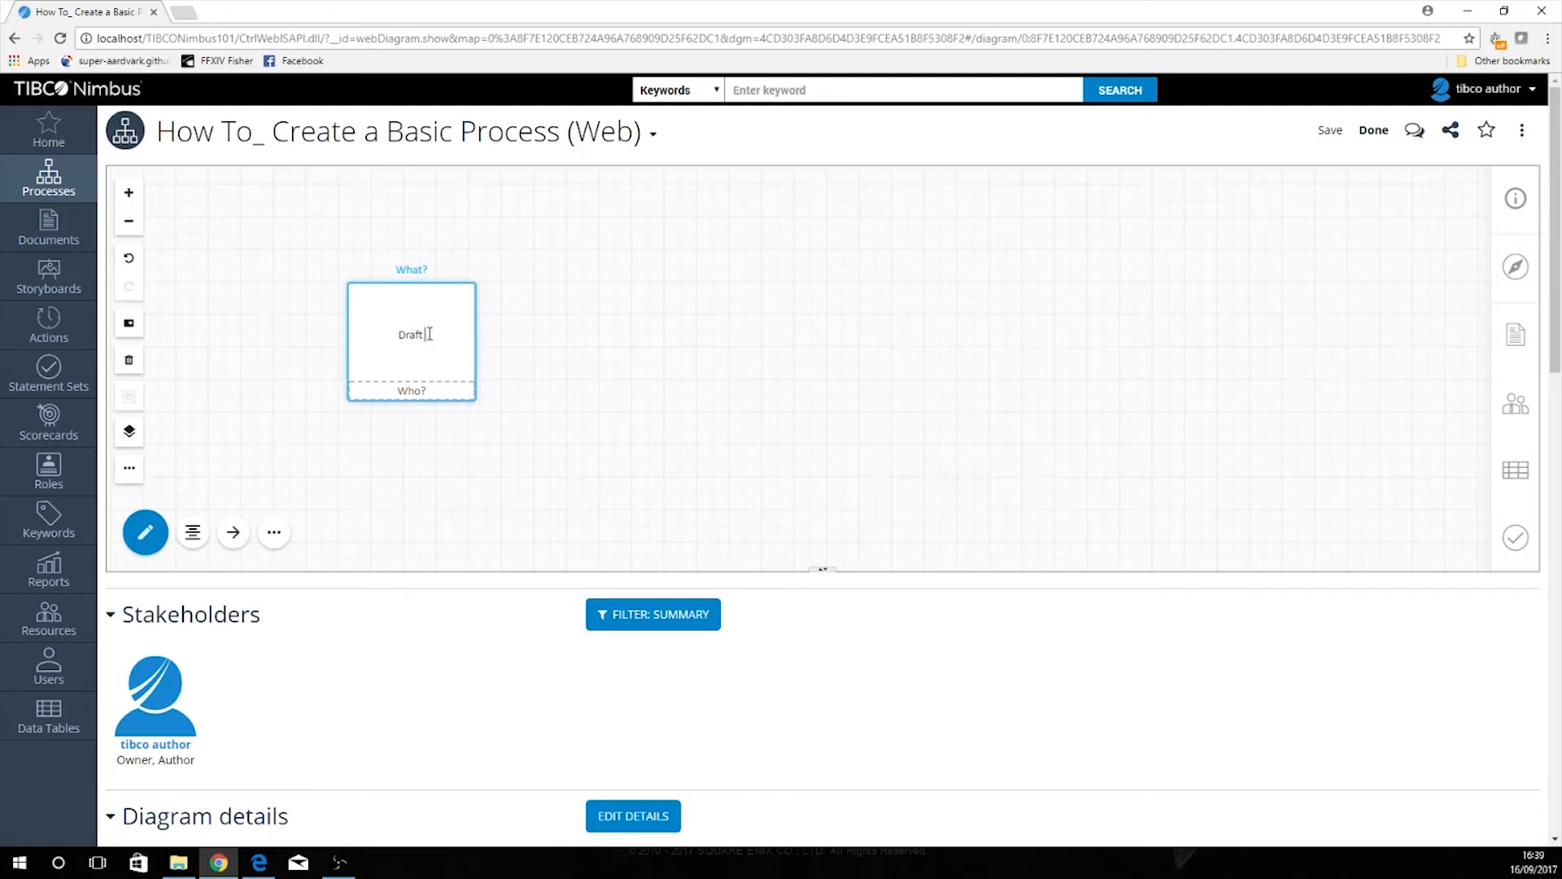
{"action": "type", "text": "Pr"}
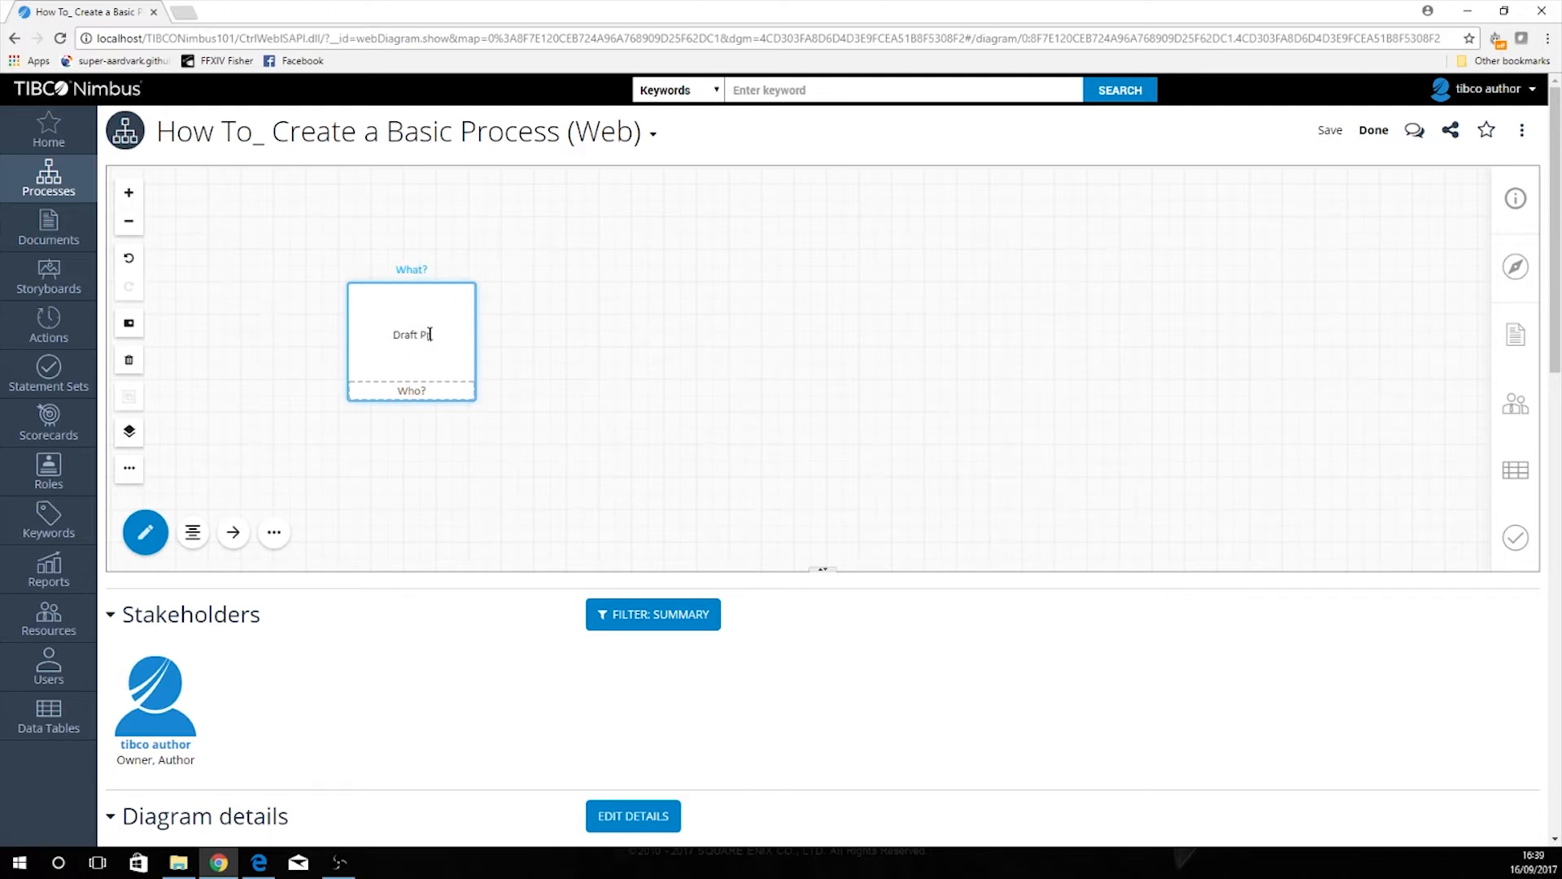
{"action": "type", "text": "rospec"}
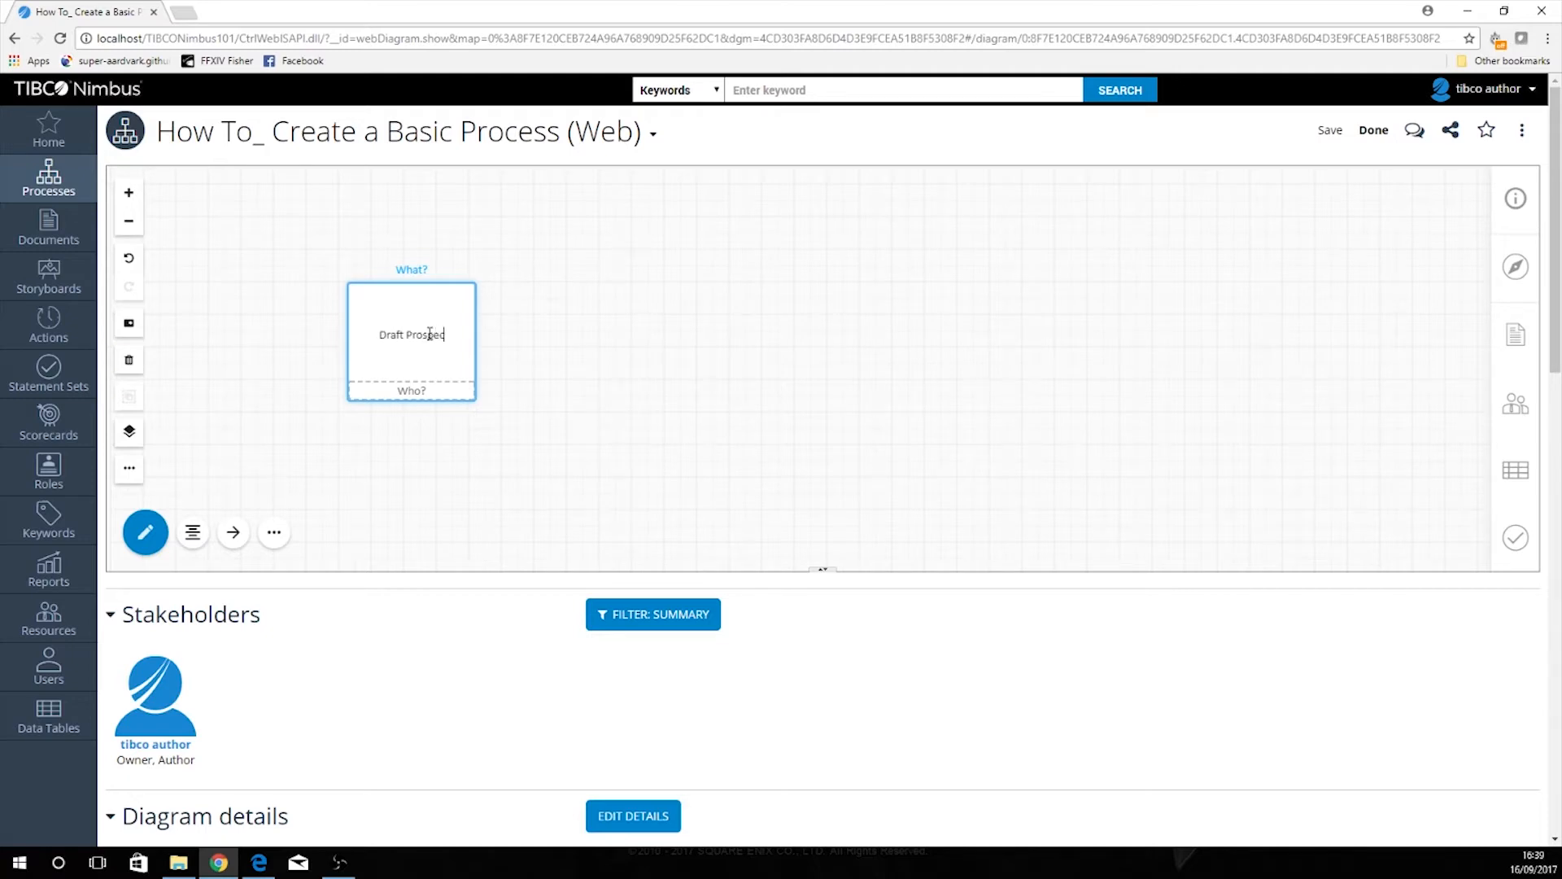
{"action": "type", "text": "o"}
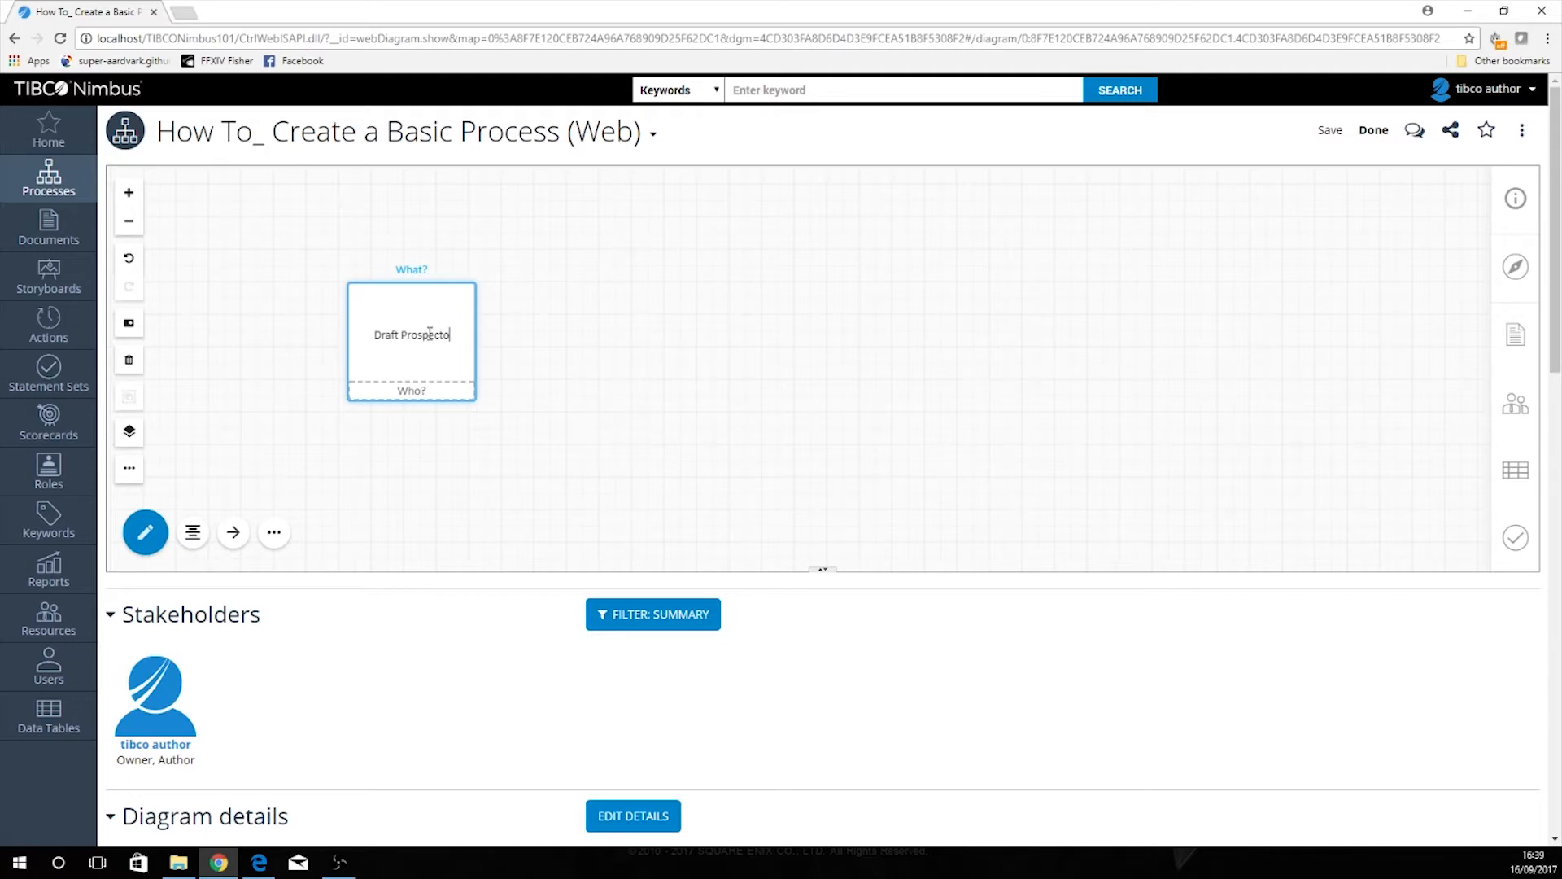
{"action": "type", "text": "ive Process"}
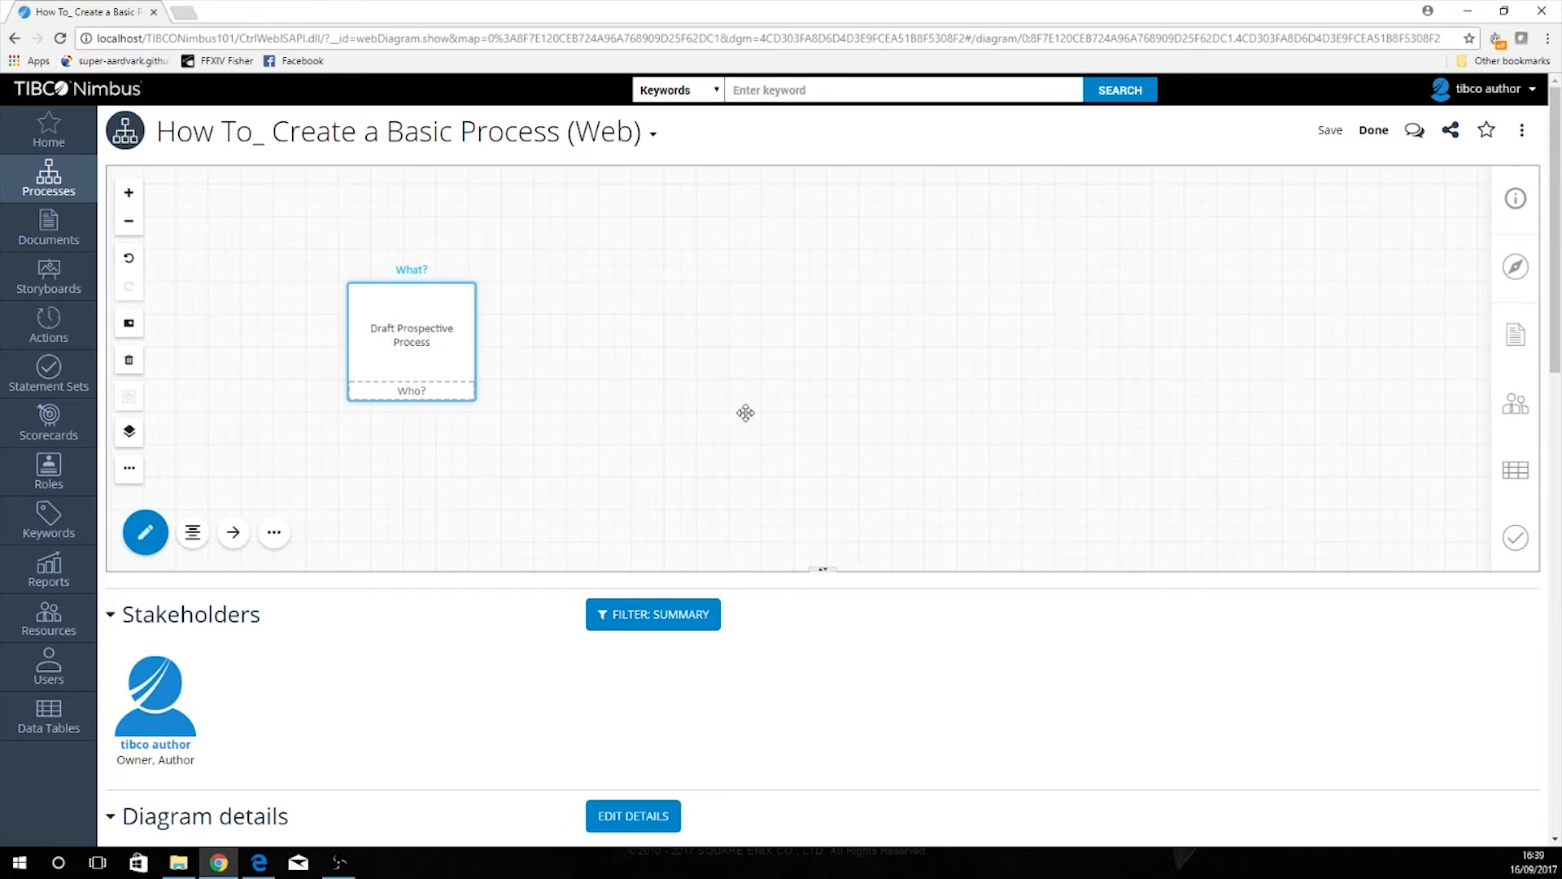
Step: Place activities 'Authorize Draft Process' and 'Implement Process with Users' beside the first
{"action": "left_click", "coordinate": [1328, 130]}
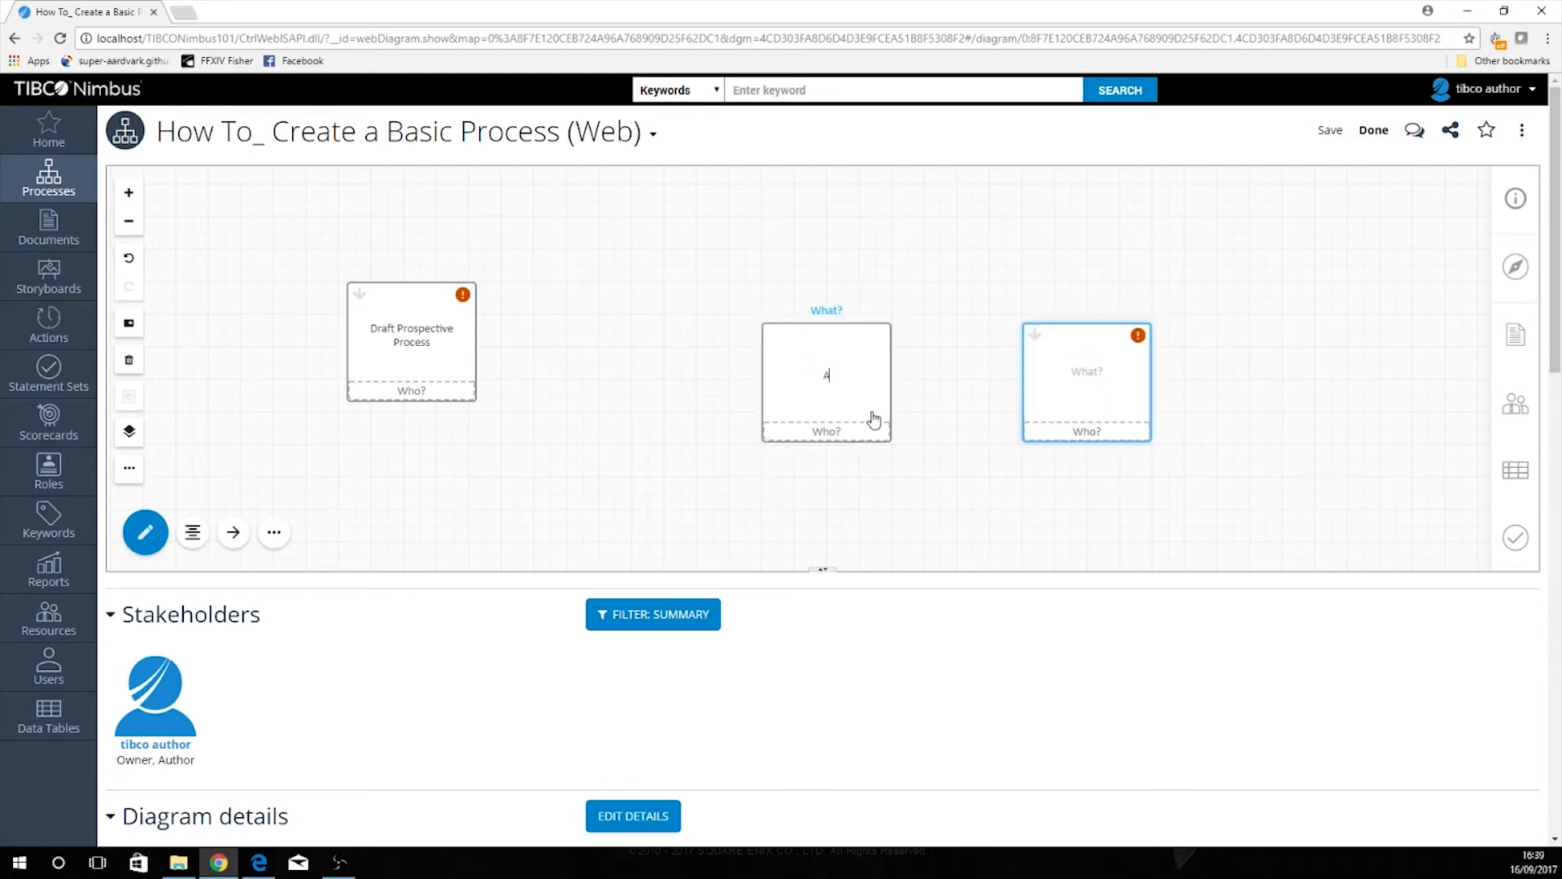
{"action": "type", "text": "Authorize"}
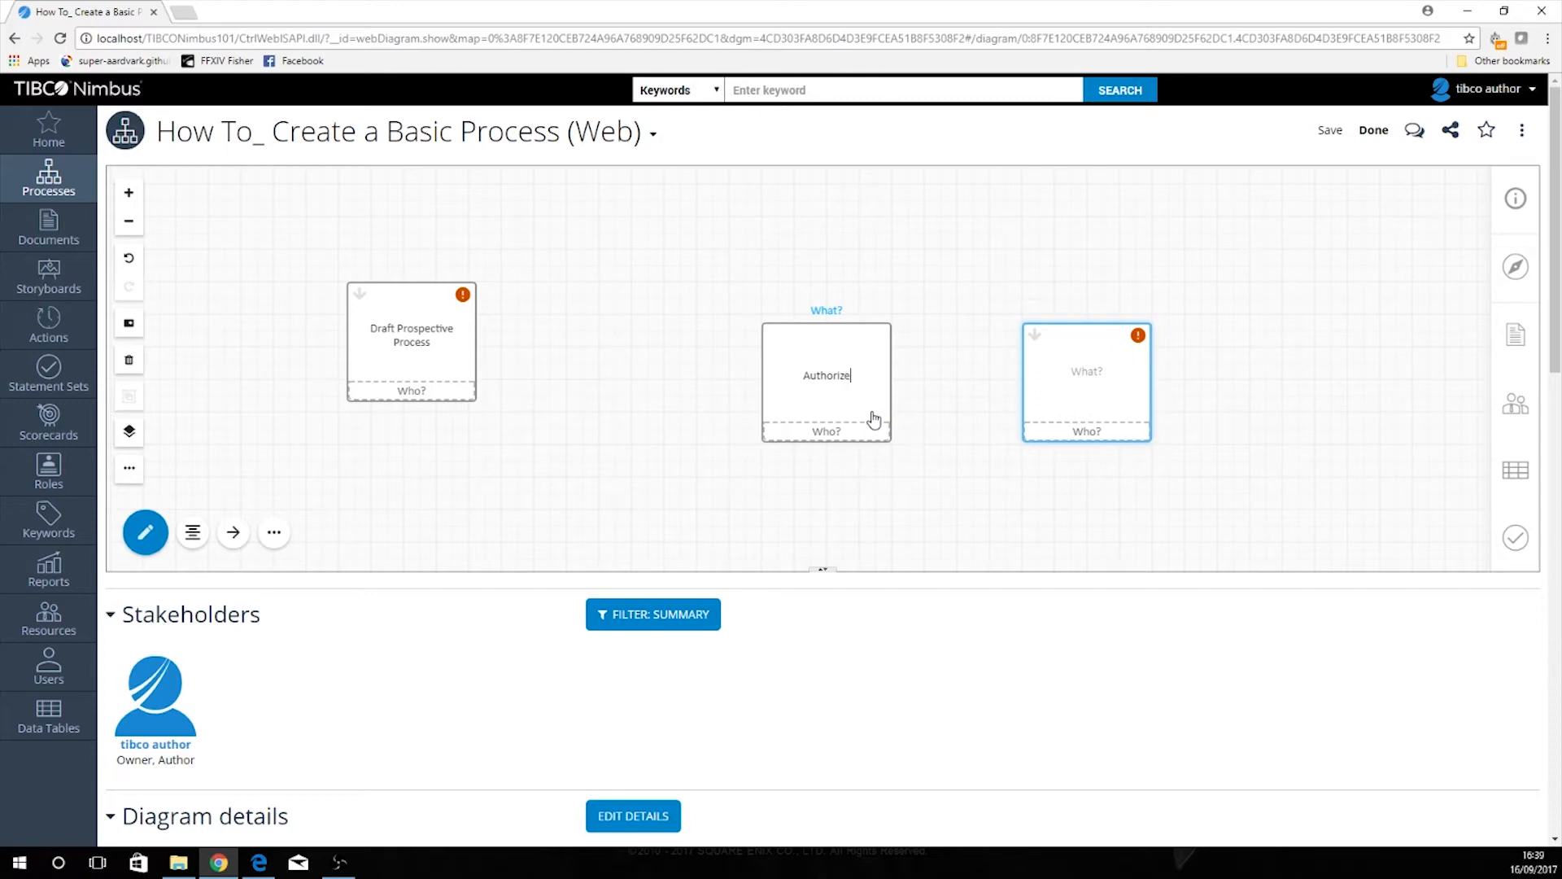
{"action": "type", "text": "Draft Pr"}
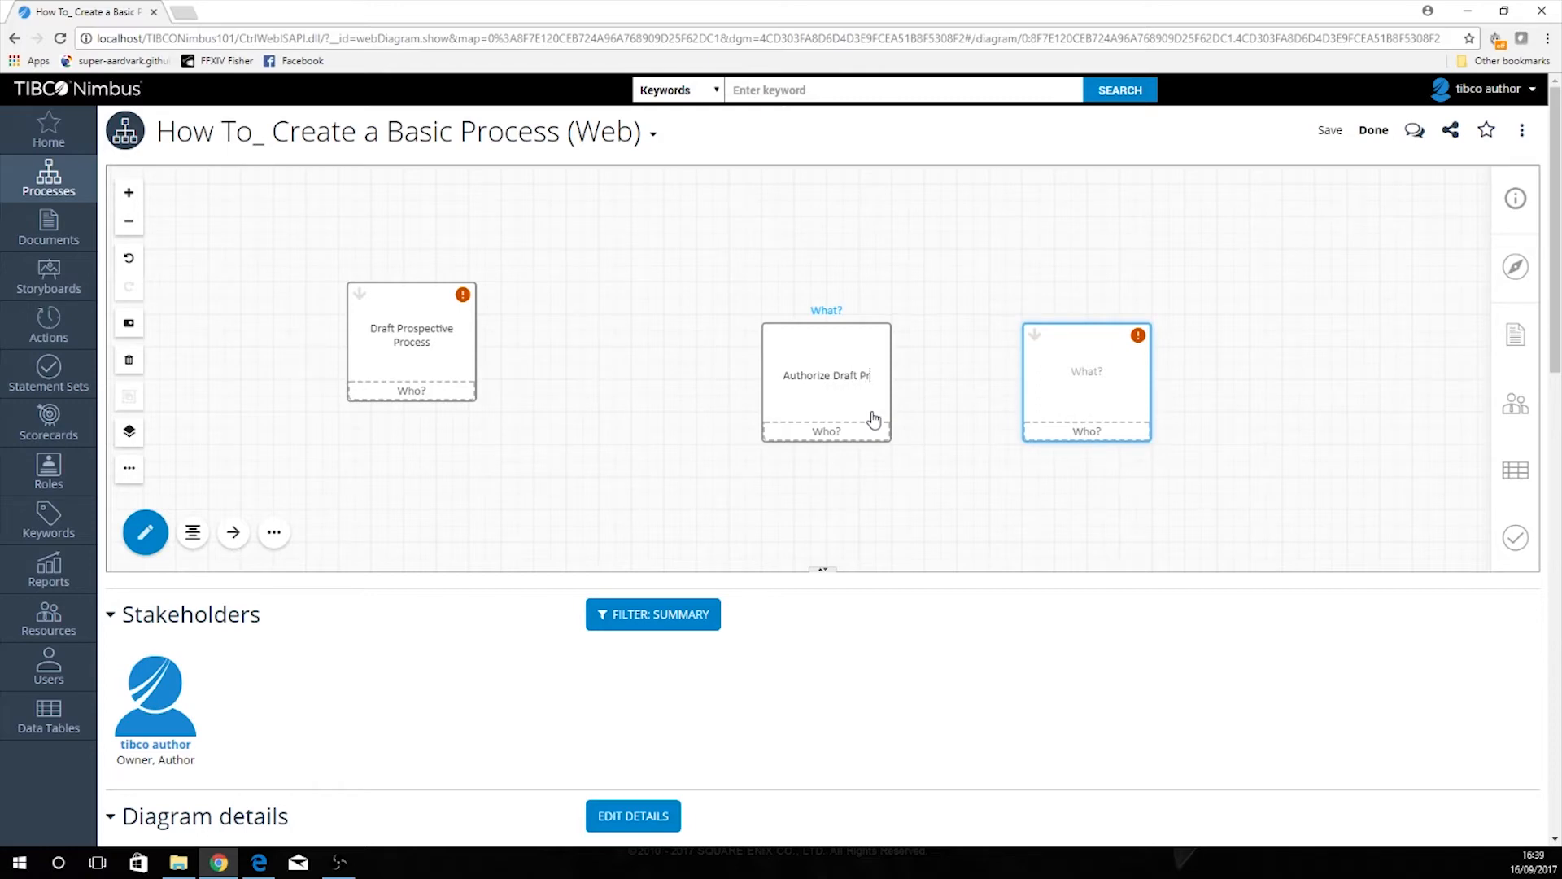
{"action": "type", "text": "o"}
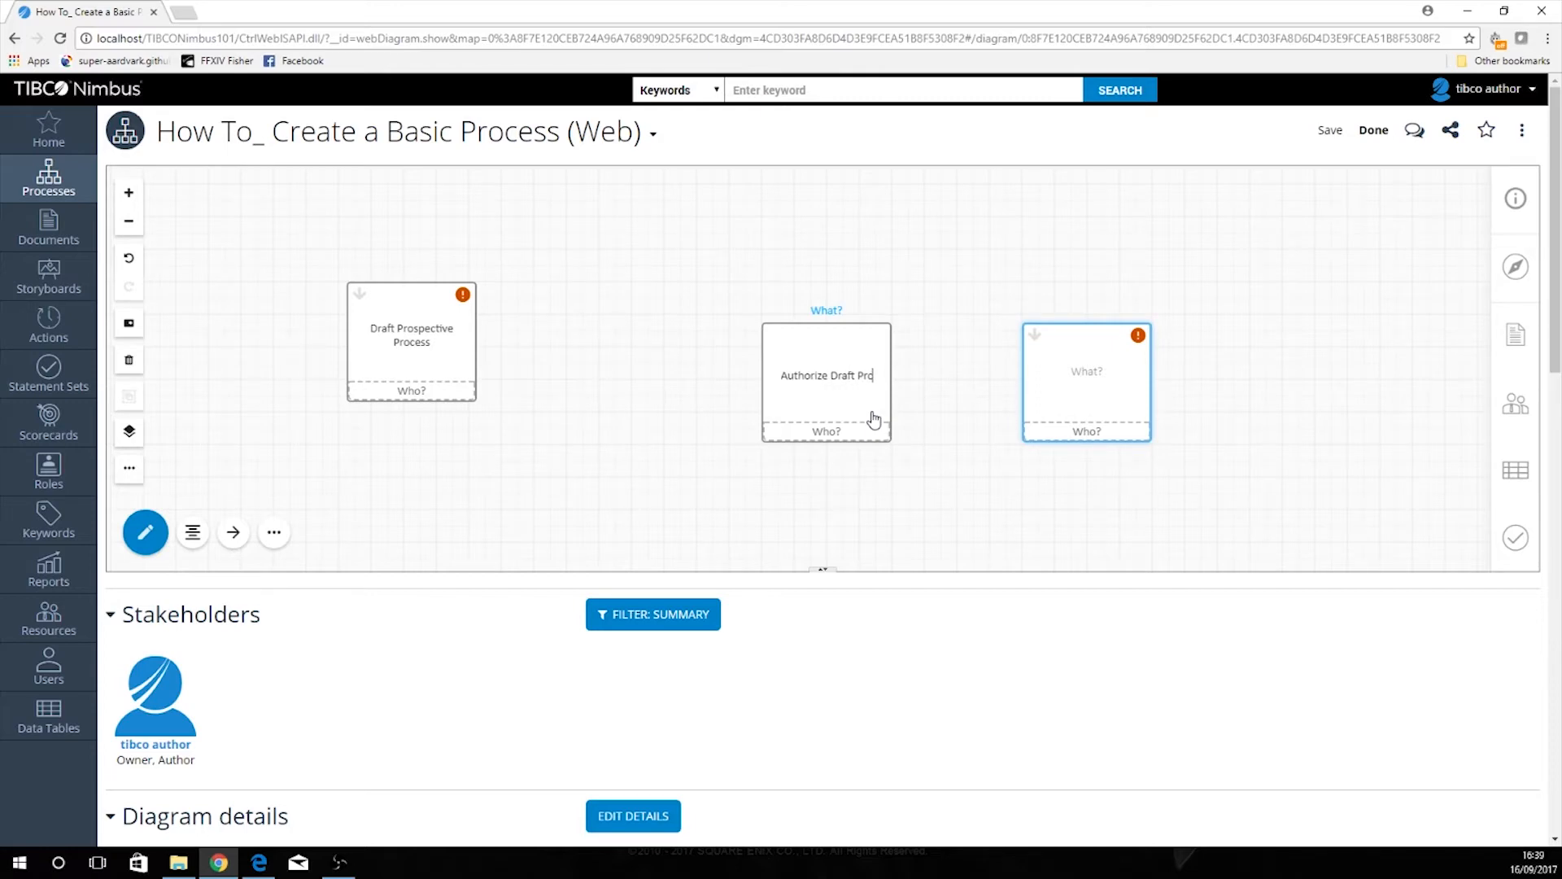
{"action": "type", "text": "cess"}
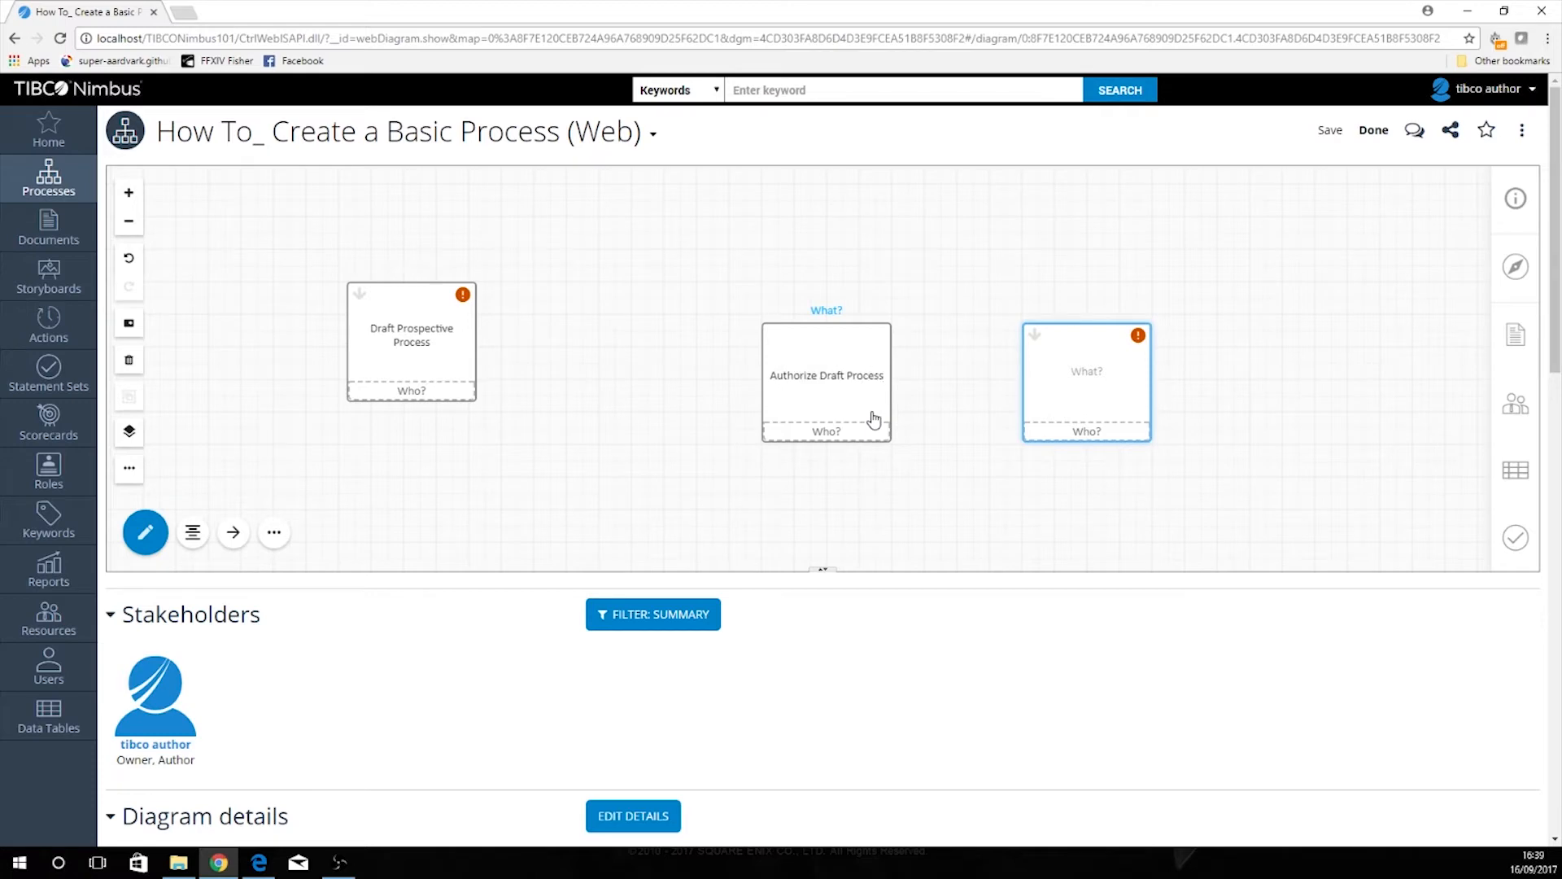
{"action": "mouse_move", "coordinate": [815, 342]}
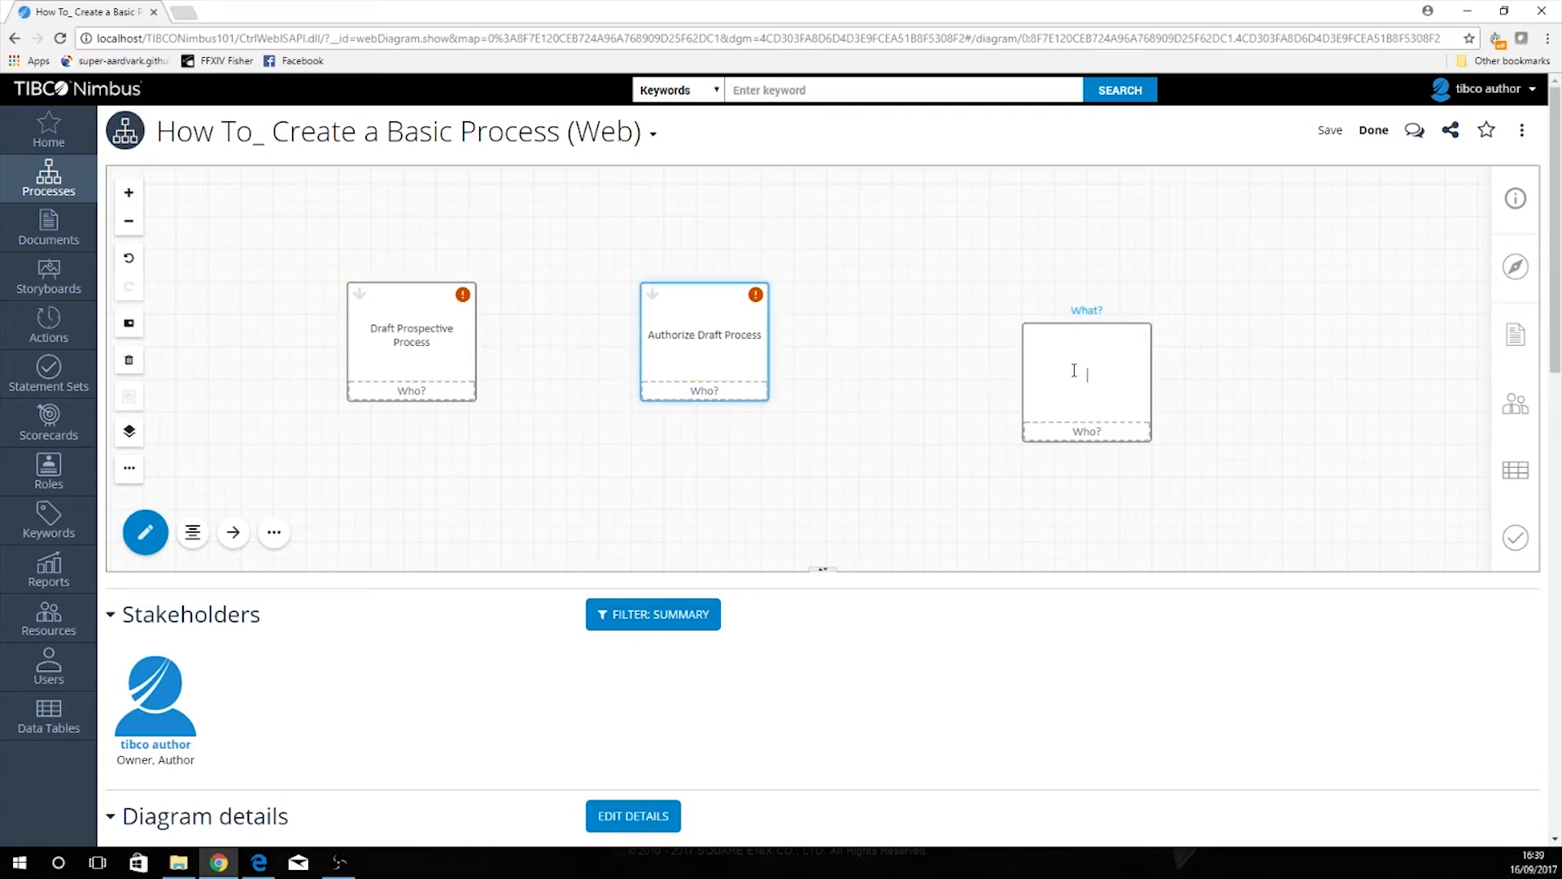
{"action": "type", "text": "Implement Process"}
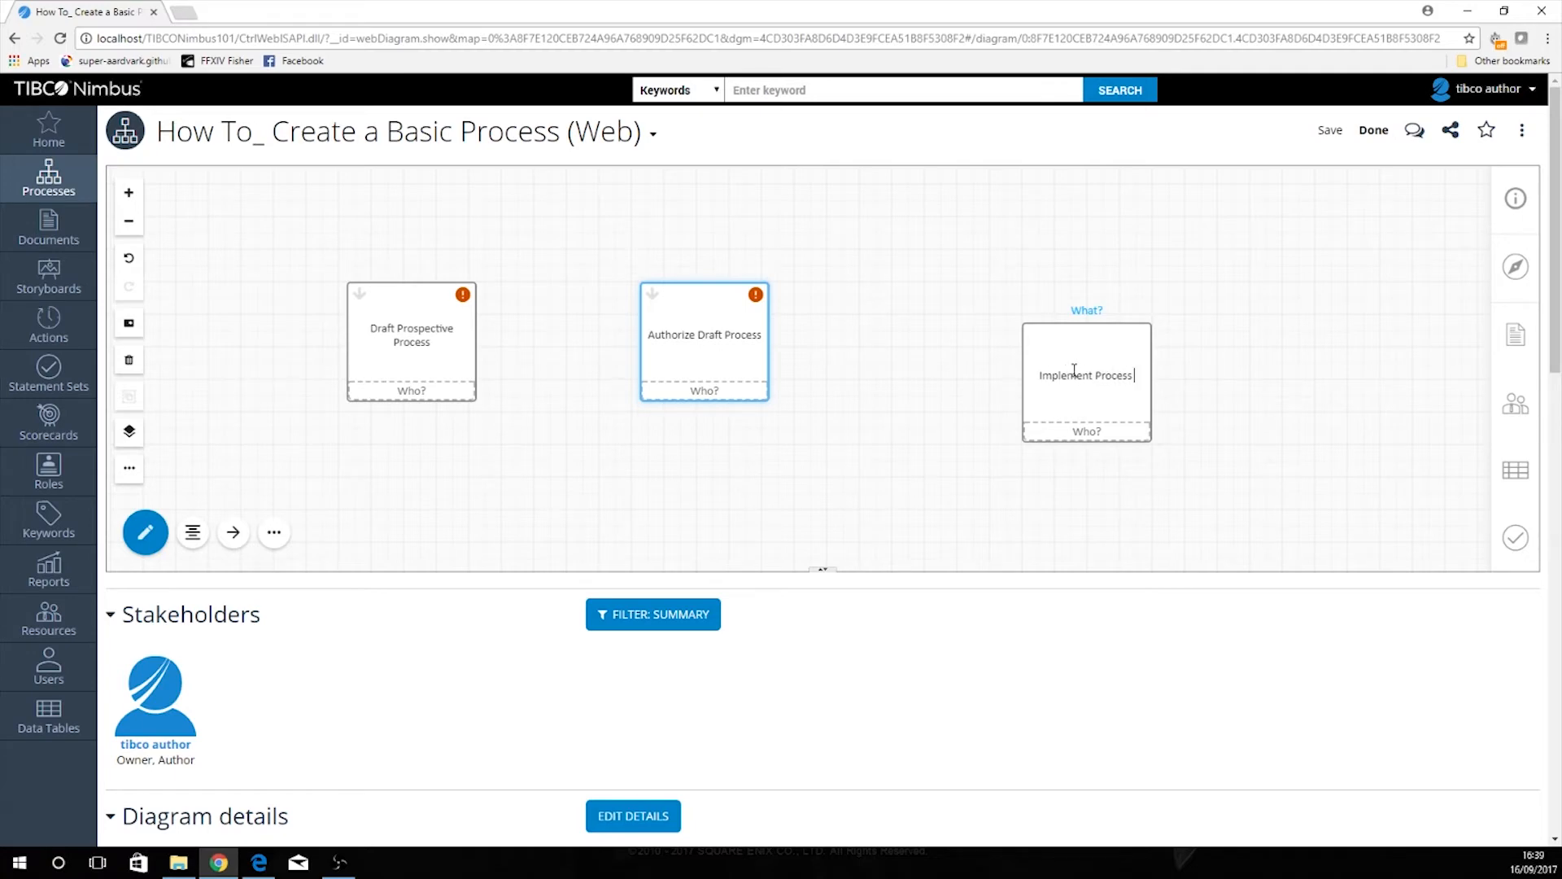
{"action": "type", "text": "with Users"}
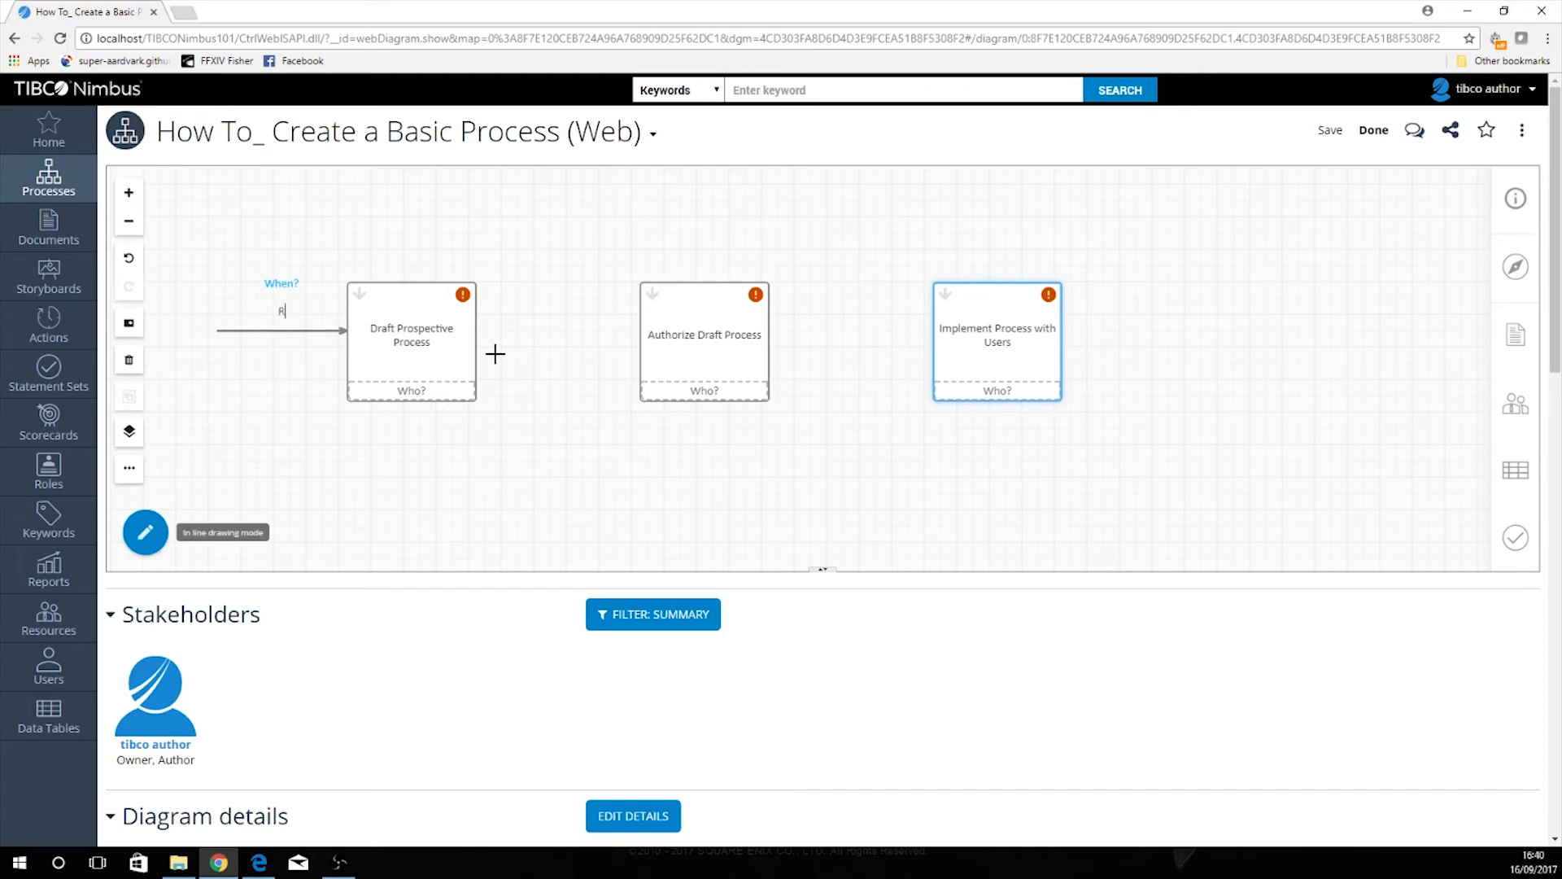
Step: Begin typing the 'Reque…' When? label on the flow into Draft Prospective Process
{"action": "type", "text": "eque"}
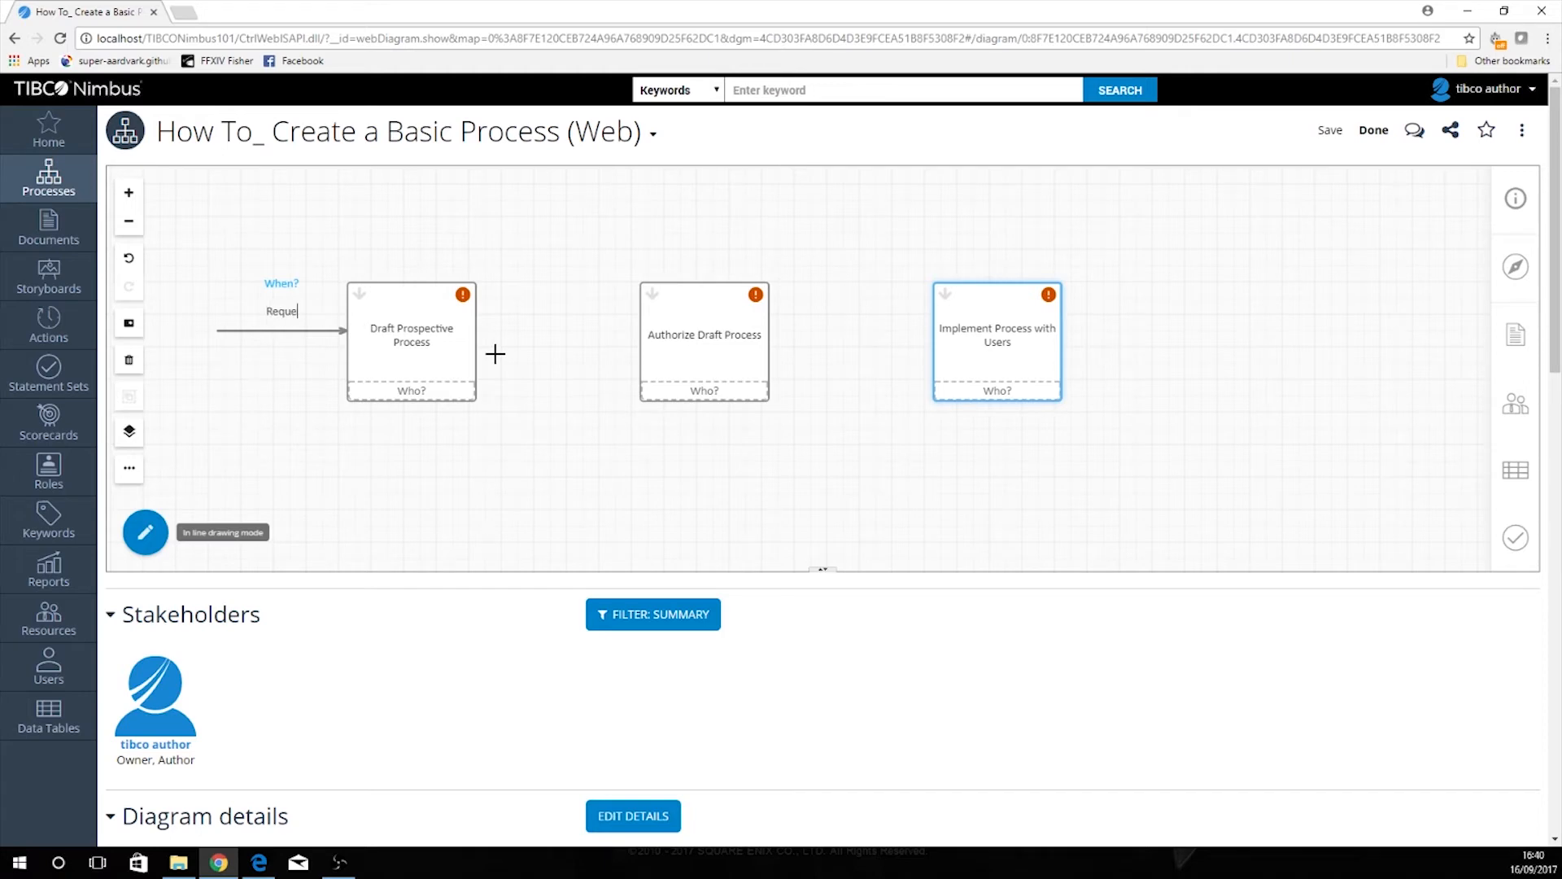